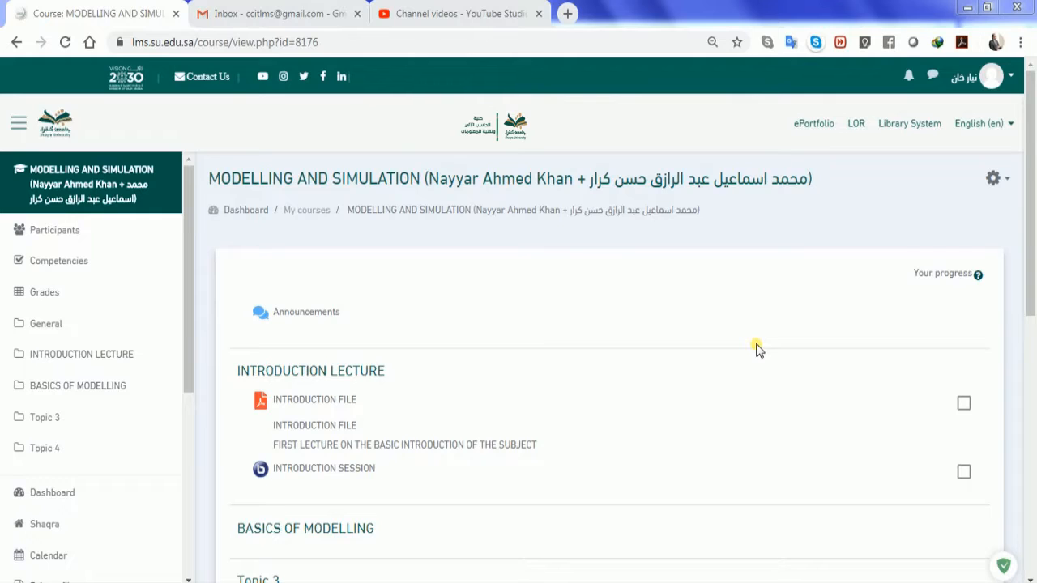
pyautogui.moveTo(194, 279)
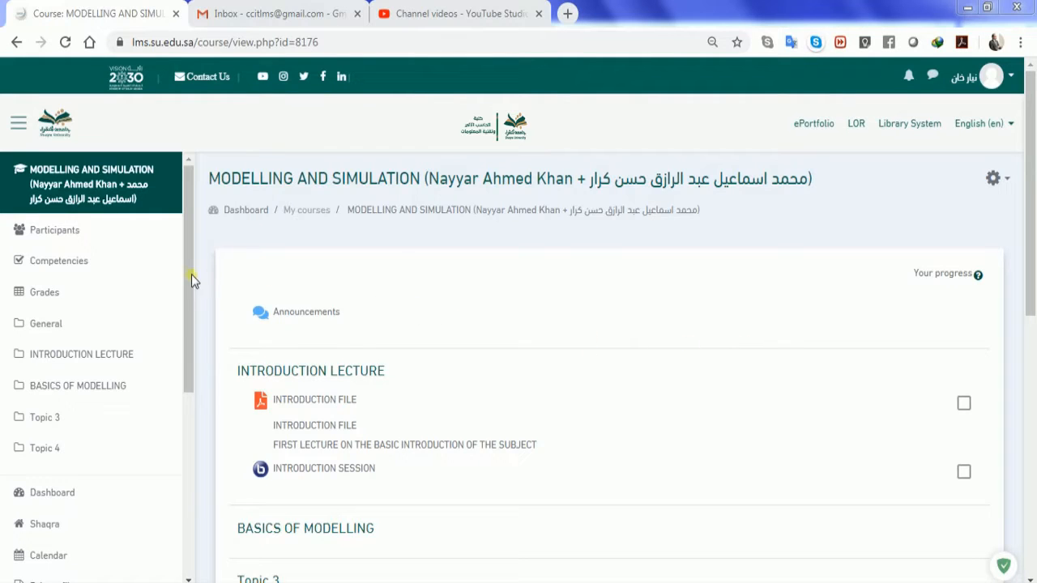
pyautogui.moveTo(366, 269)
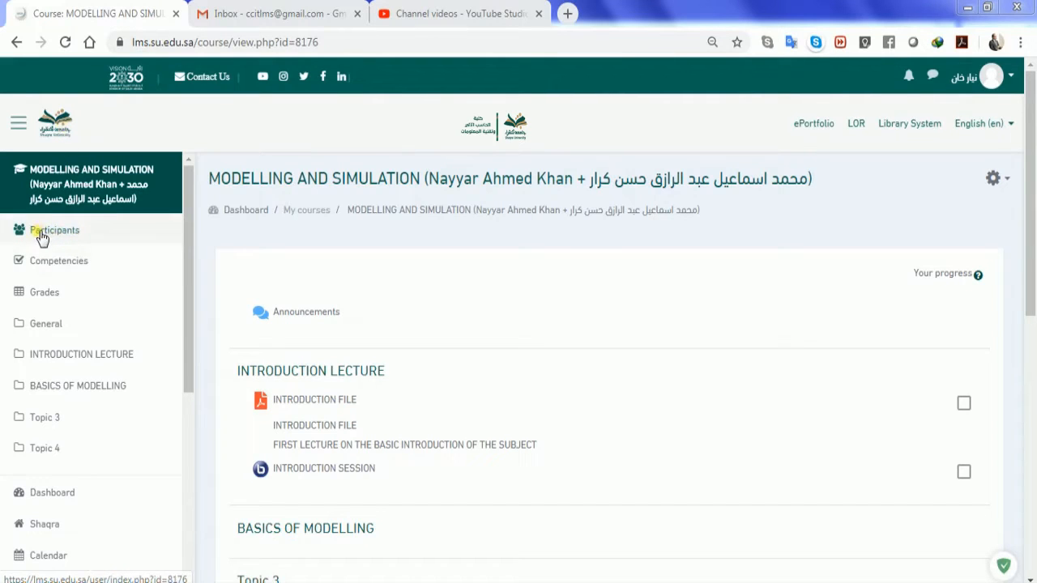
# - Show the course's Participants list with its two enrolled instructors
pyautogui.click(55, 230)
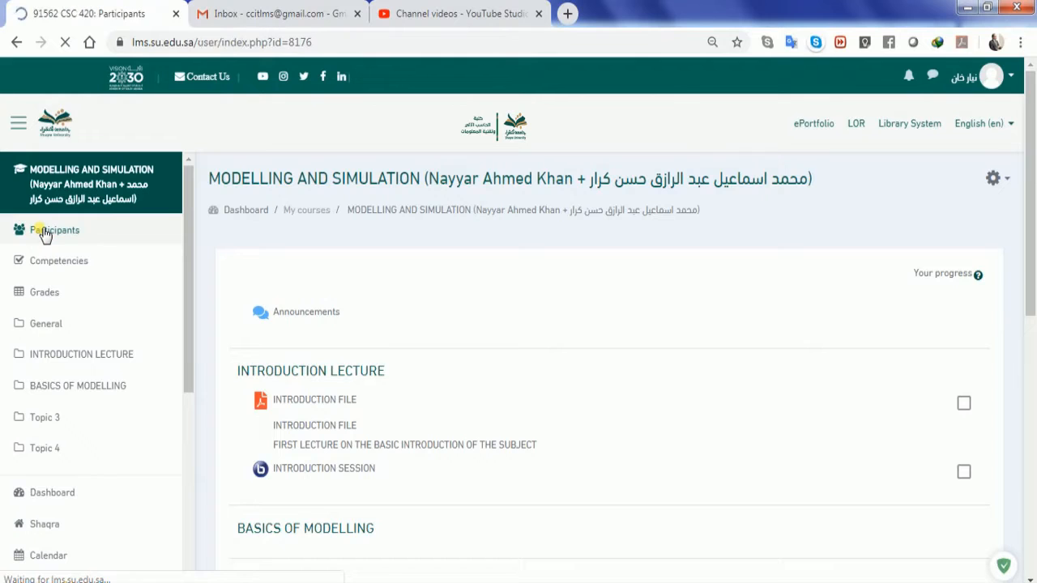
pyautogui.click(55, 230)
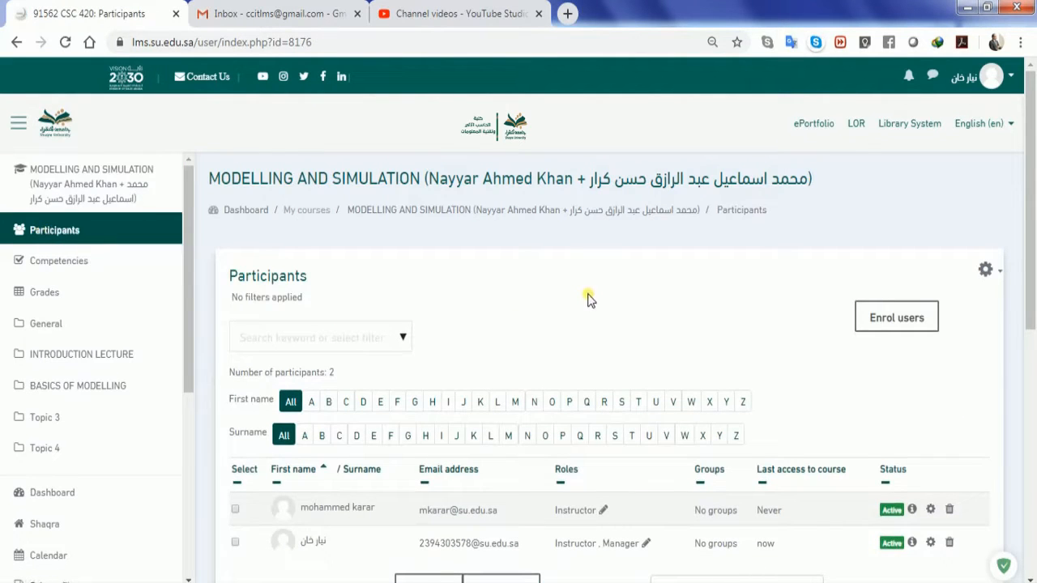
pyautogui.scroll(-3)
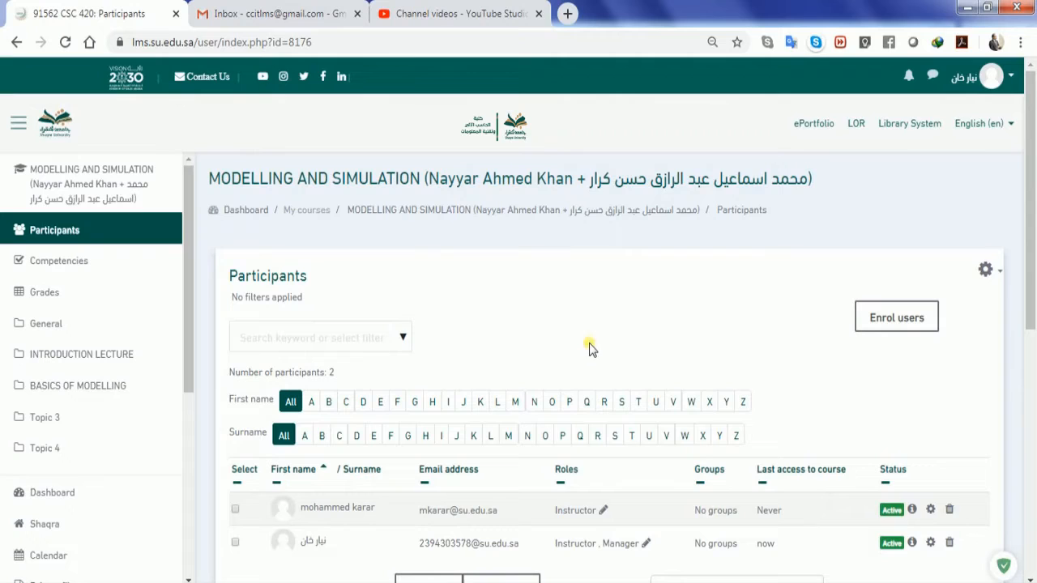
pyautogui.moveTo(895, 317)
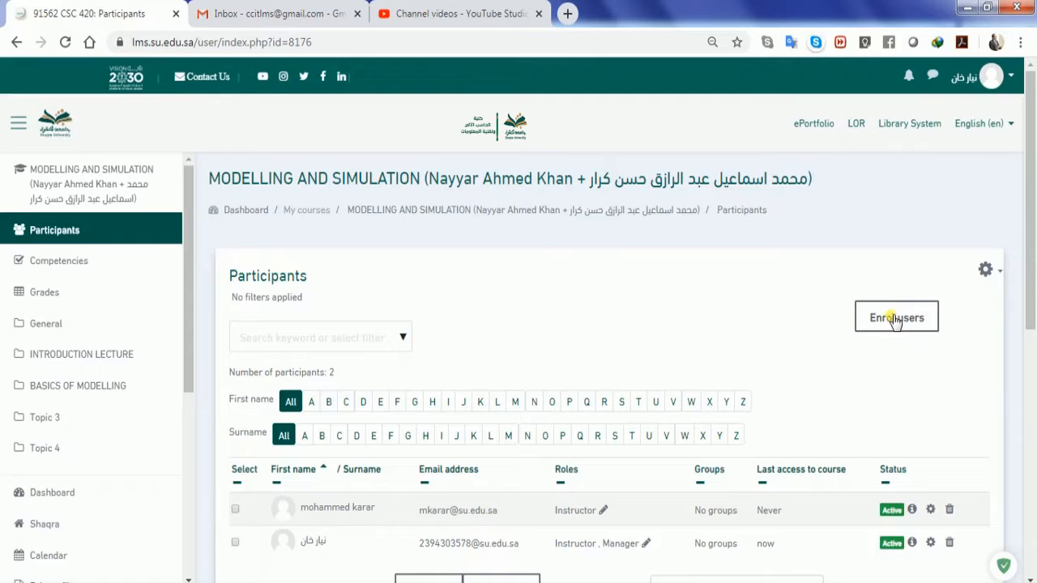
pyautogui.moveTo(586, 317)
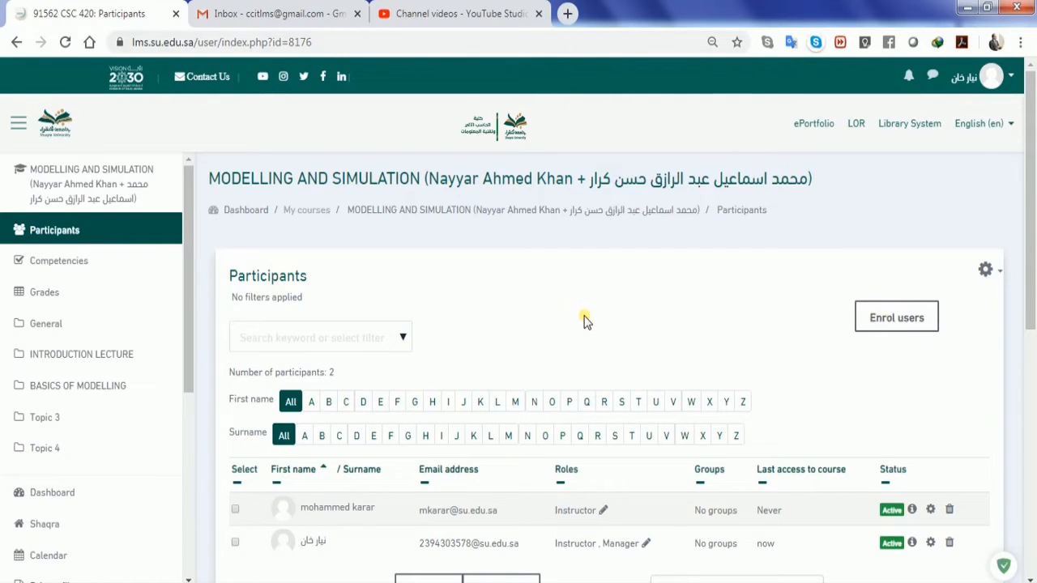
pyautogui.moveTo(586, 314)
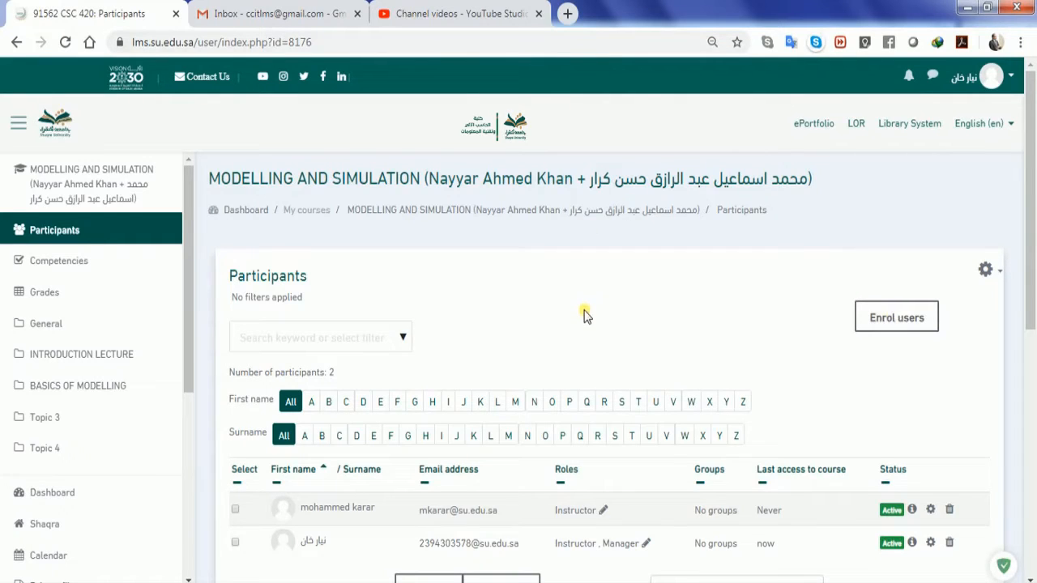
pyautogui.moveTo(570, 73)
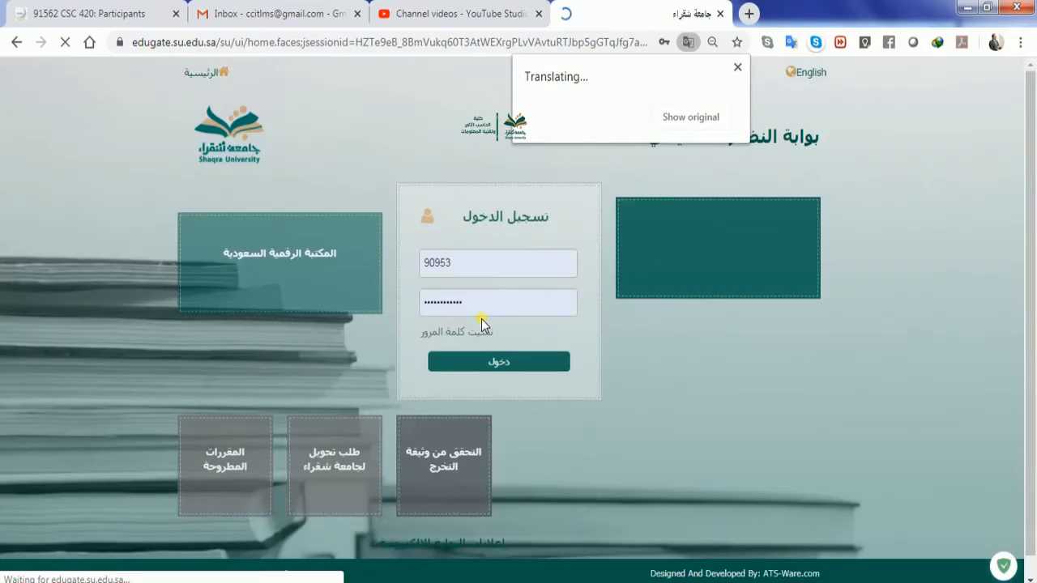
# - Sign in to the Edugate staff portal and reach the Students List page
pyautogui.click(499, 361)
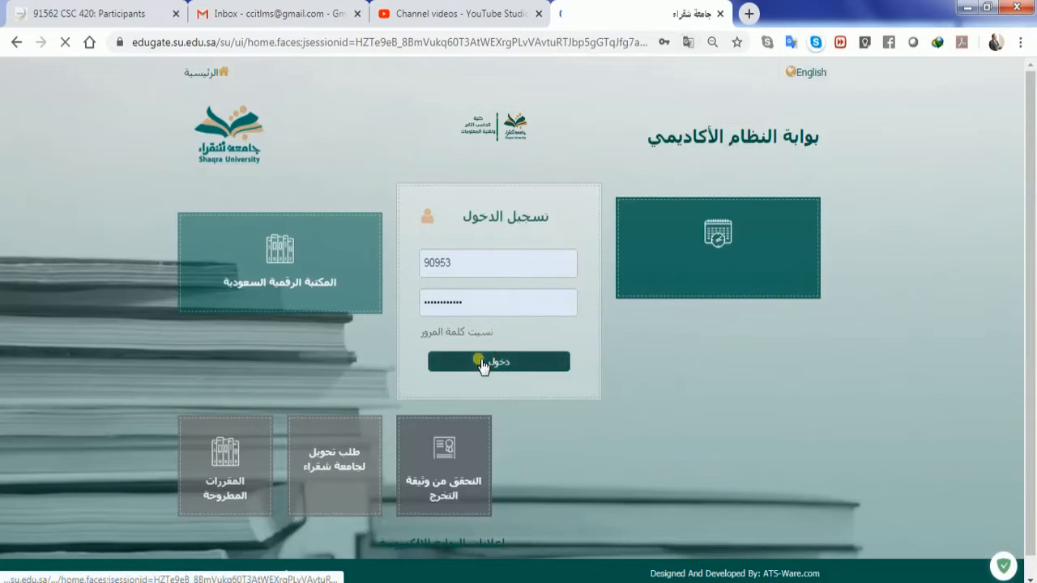
pyautogui.click(499, 361)
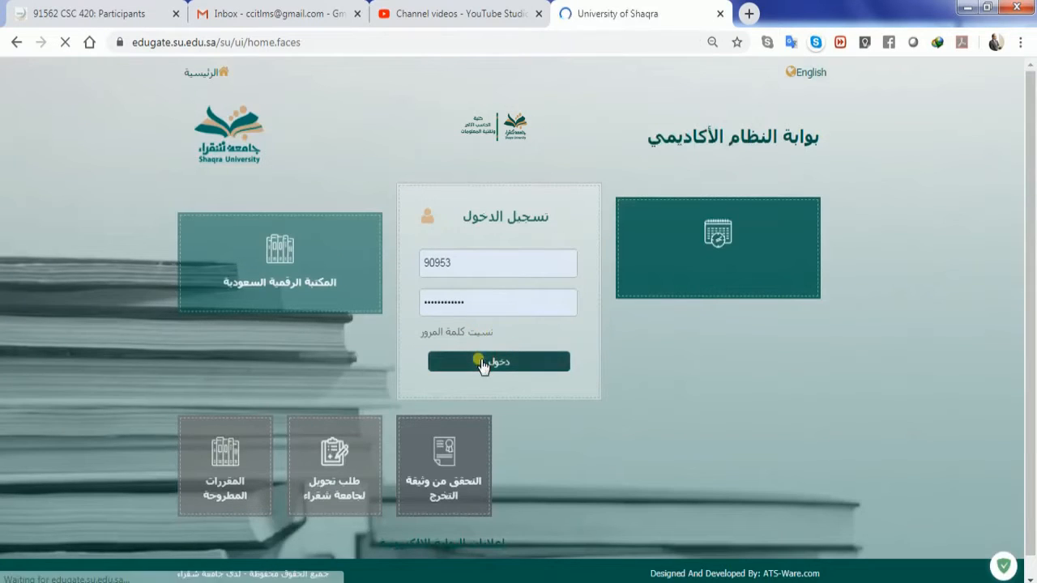
pyautogui.click(499, 362)
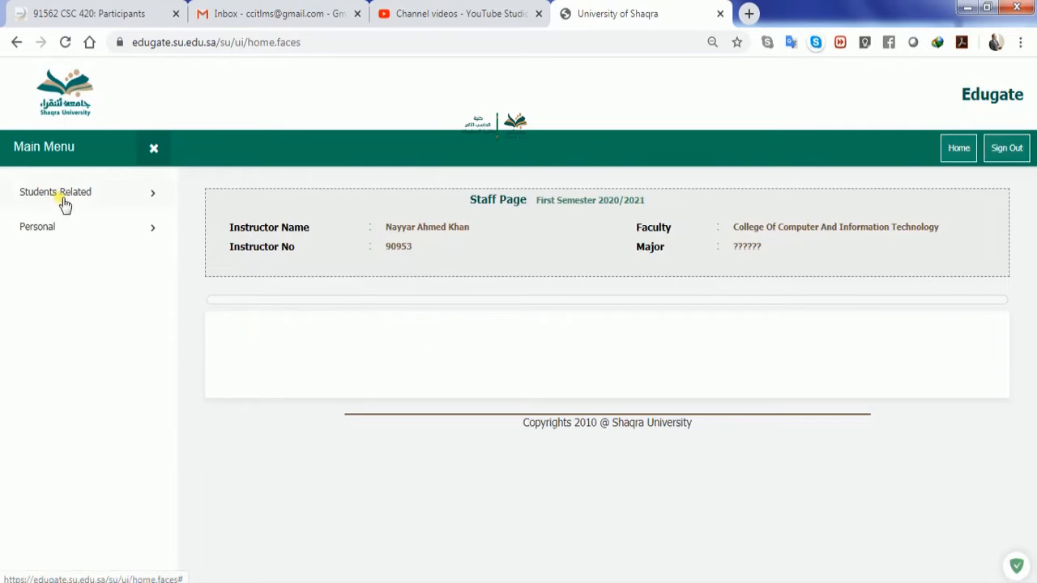
pyautogui.click(55, 191)
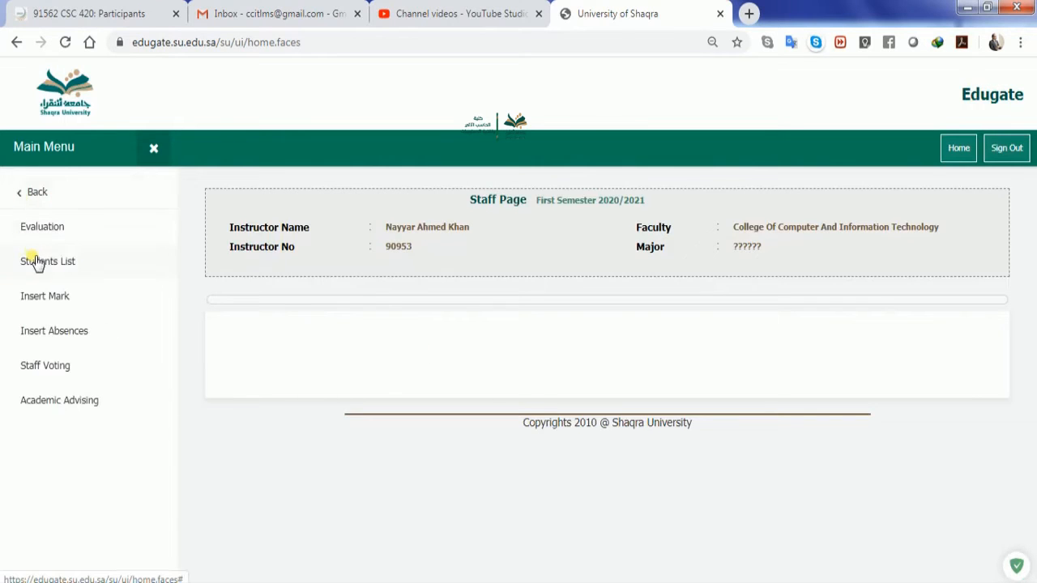
pyautogui.click(47, 261)
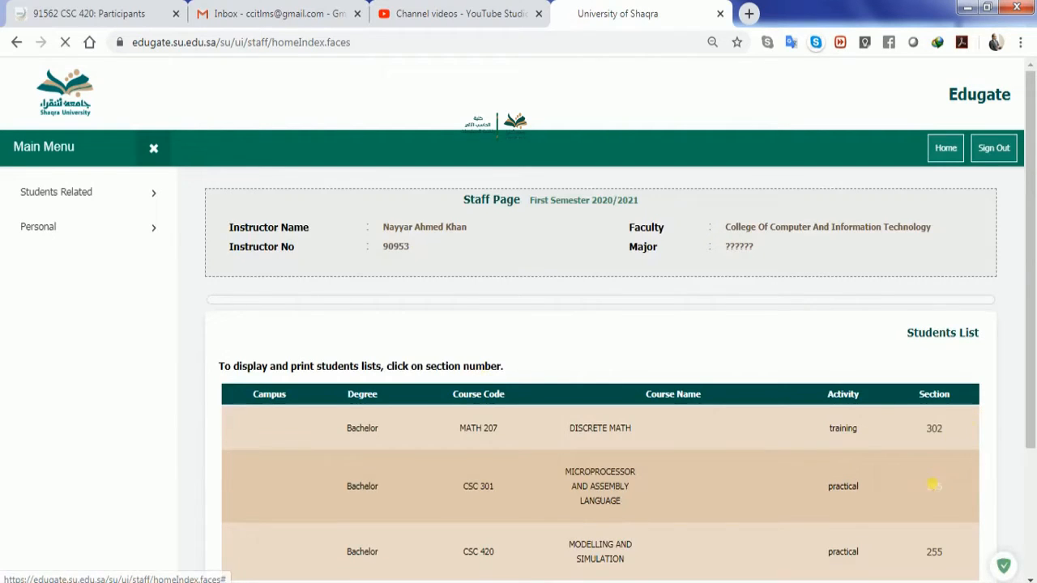
# - View the CSC 420 Modelling and Simulation section's roster and select a student number to copy
pyautogui.click(933, 486)
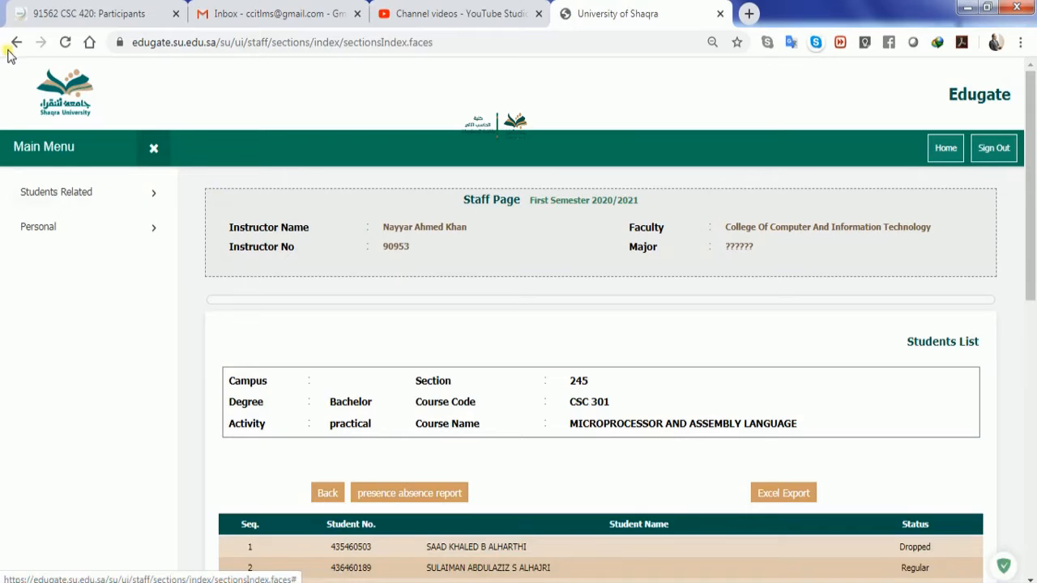
pyautogui.click(16, 42)
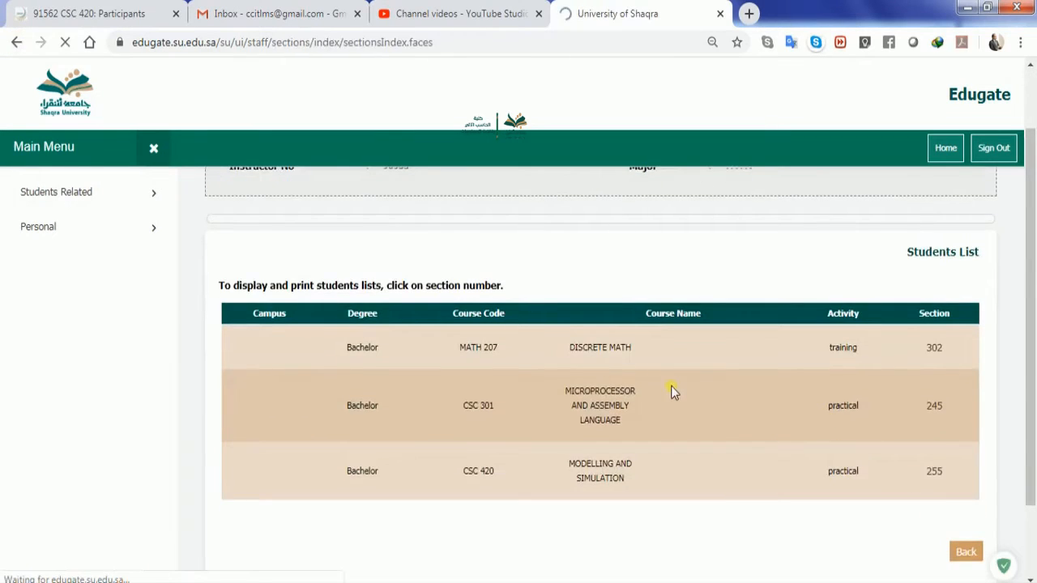
pyautogui.click(933, 470)
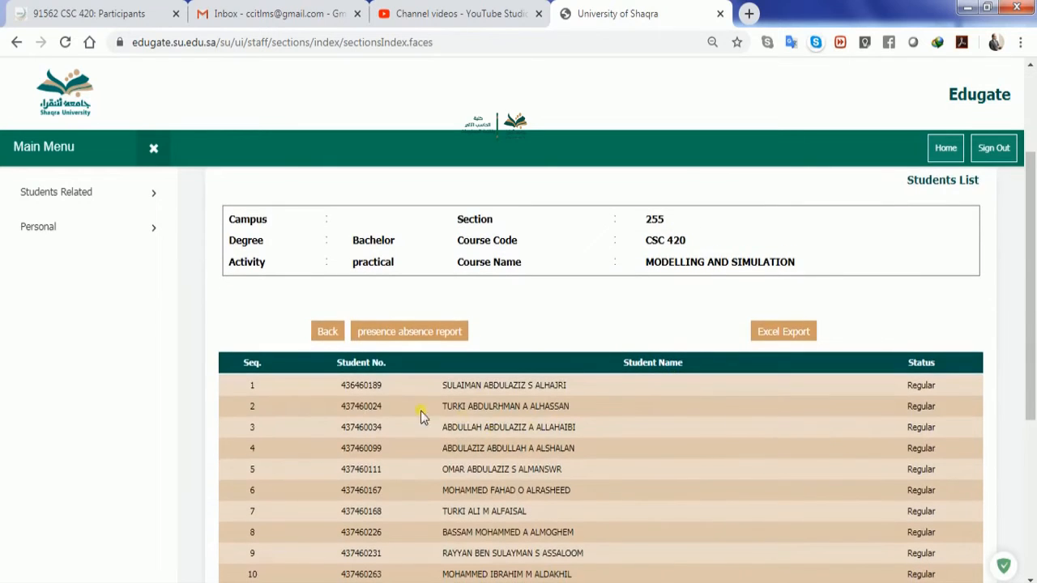
pyautogui.doubleClick(359, 386)
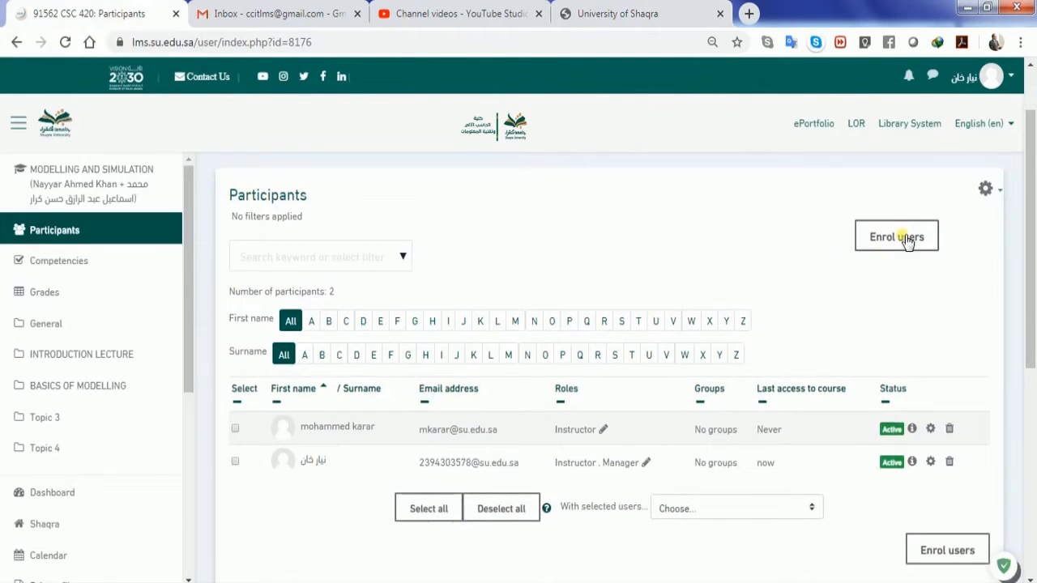
pyautogui.click(895, 237)
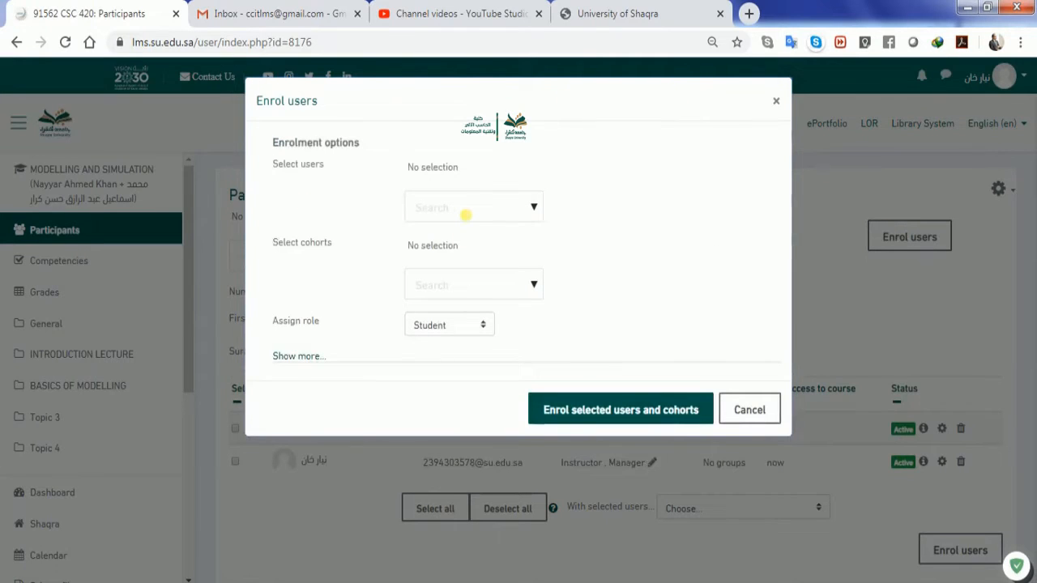
pyautogui.click(470, 207)
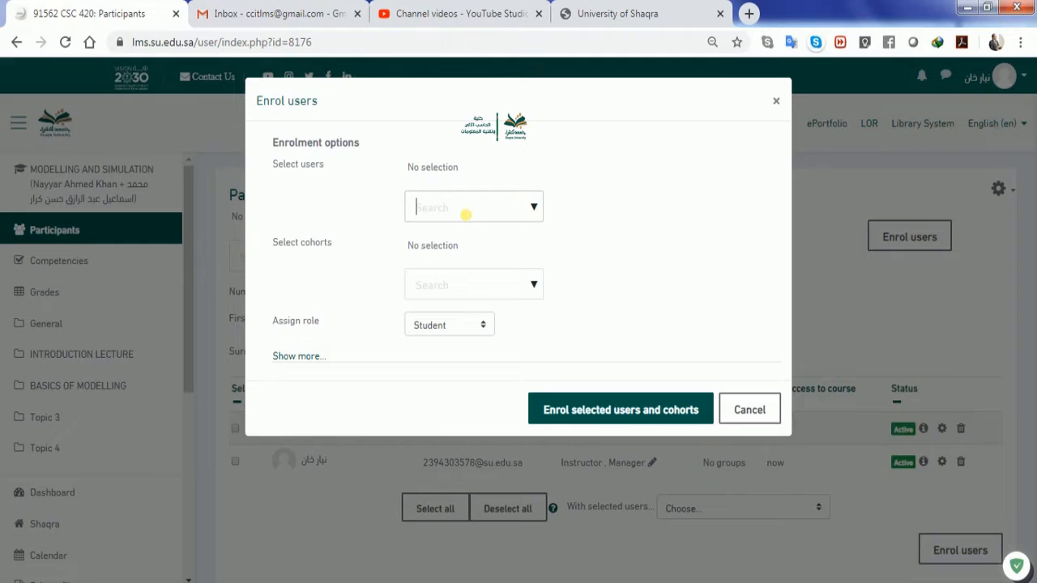
pyautogui.write('436460189')
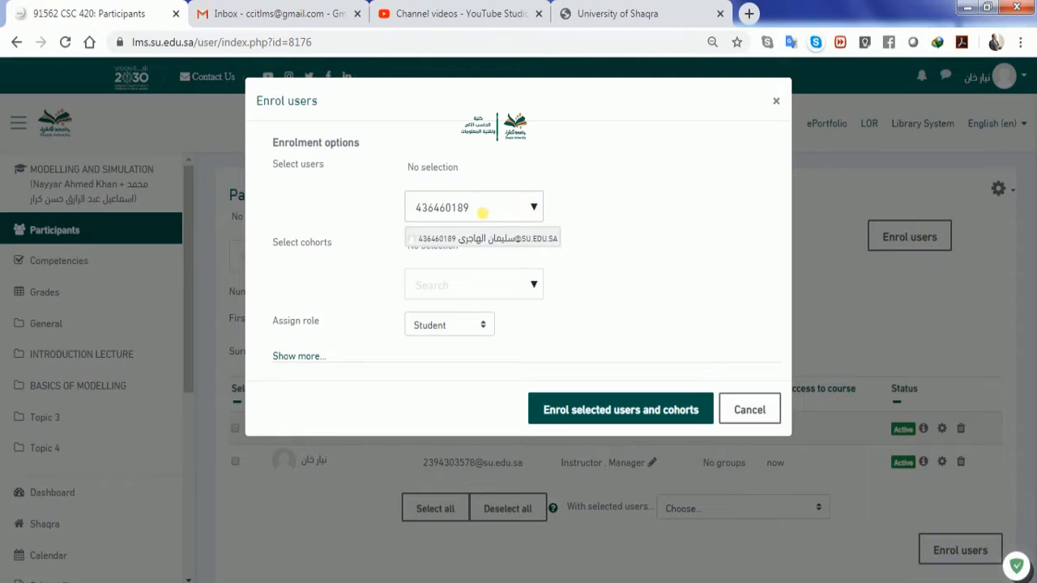
pyautogui.moveTo(495, 217)
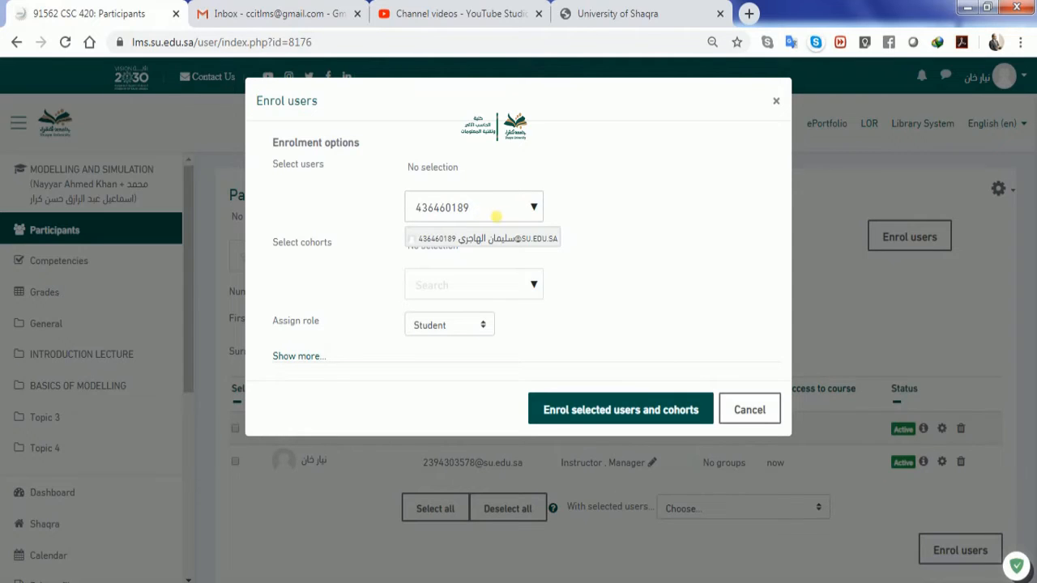
pyautogui.moveTo(531, 241)
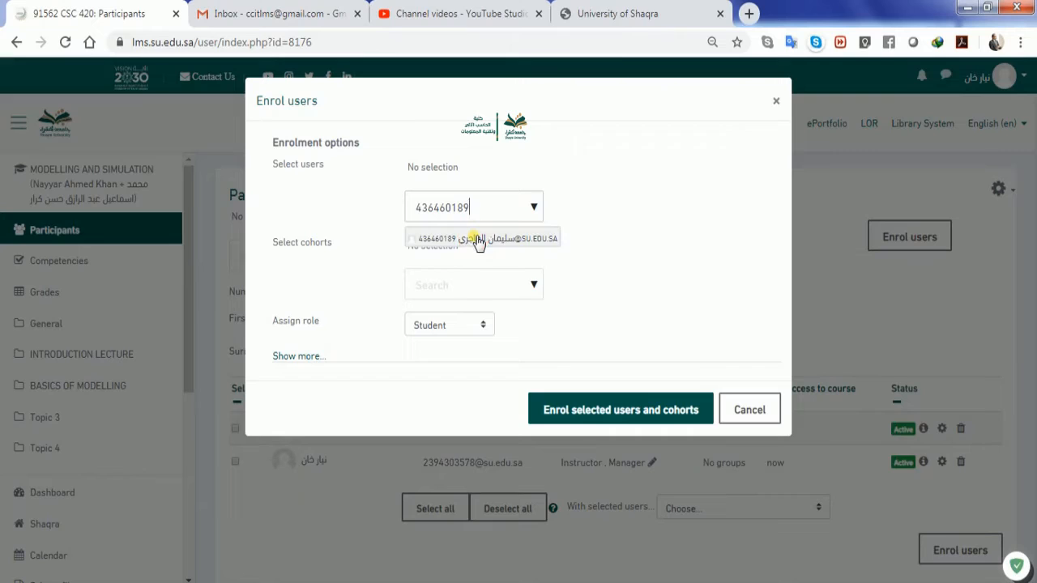
pyautogui.click(483, 238)
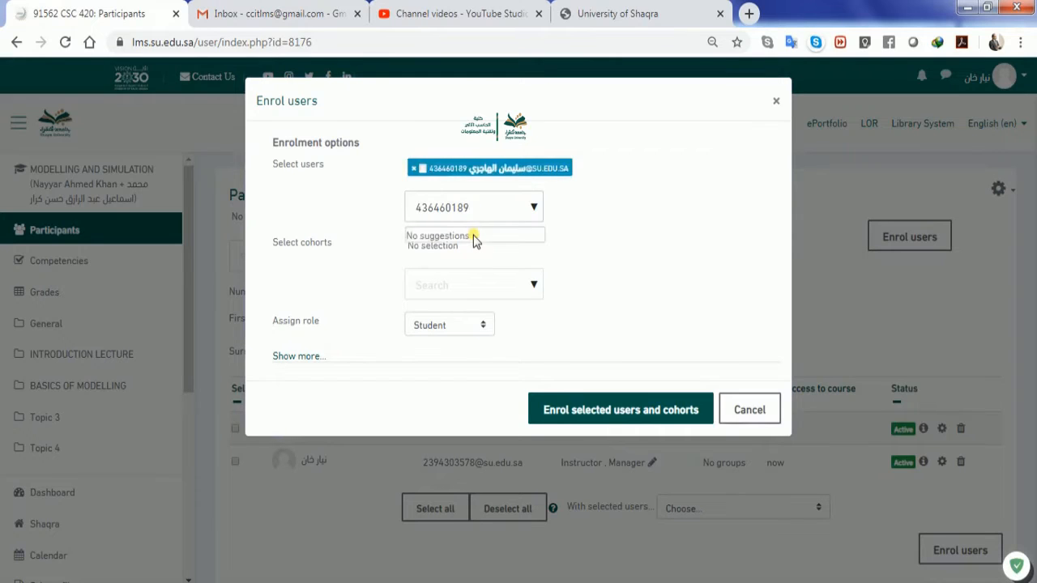
pyautogui.moveTo(535, 171)
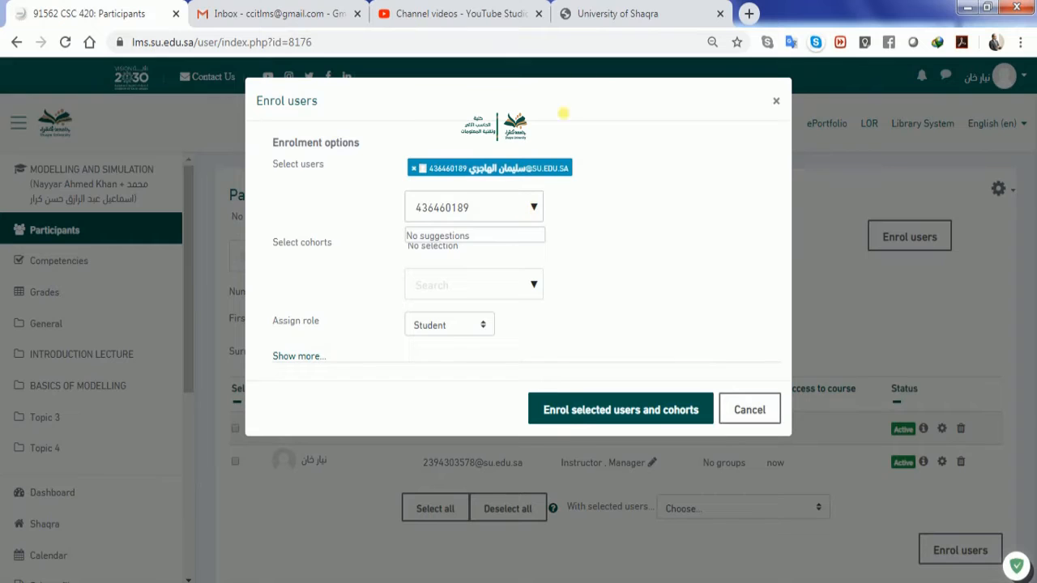
pyautogui.click(639, 13)
pyautogui.write('437460024')
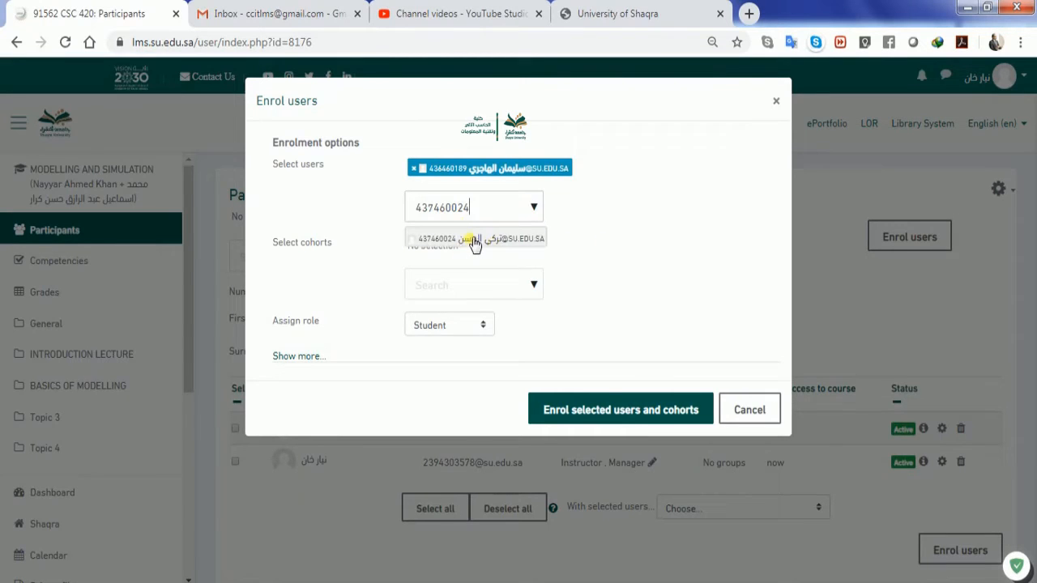
pyautogui.click(473, 238)
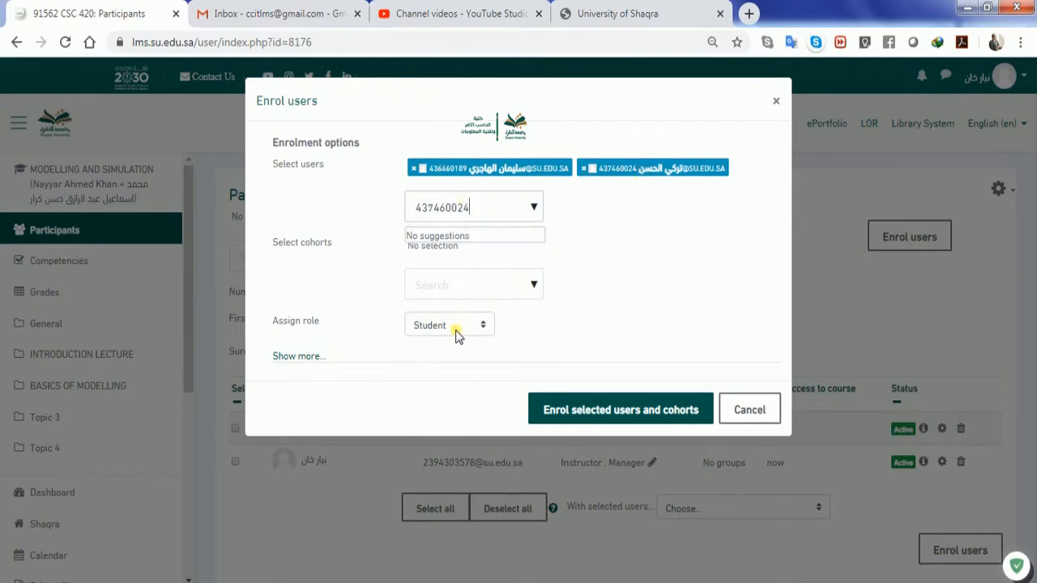
pyautogui.click(448, 323)
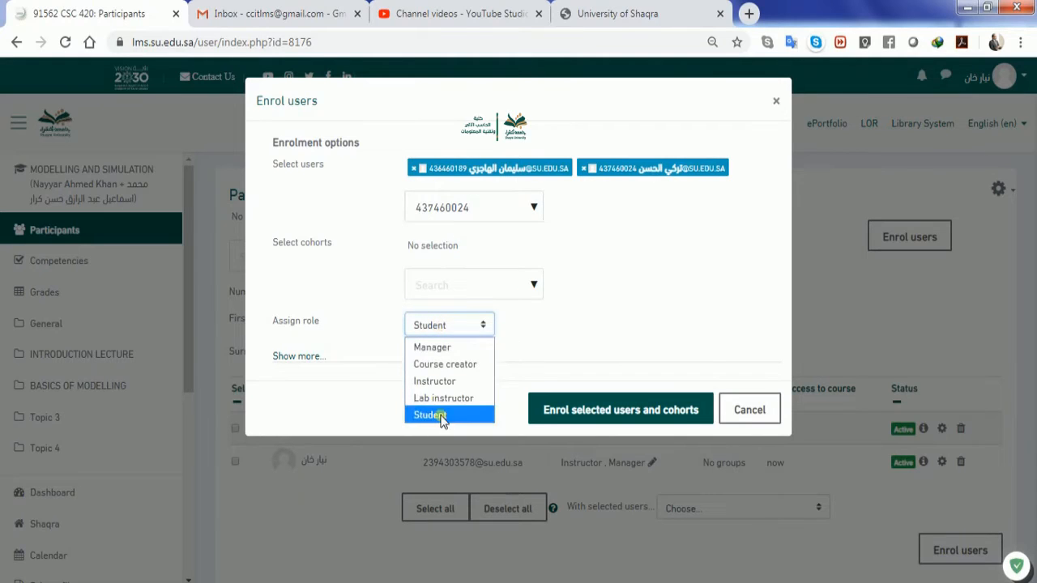
pyautogui.click(428, 415)
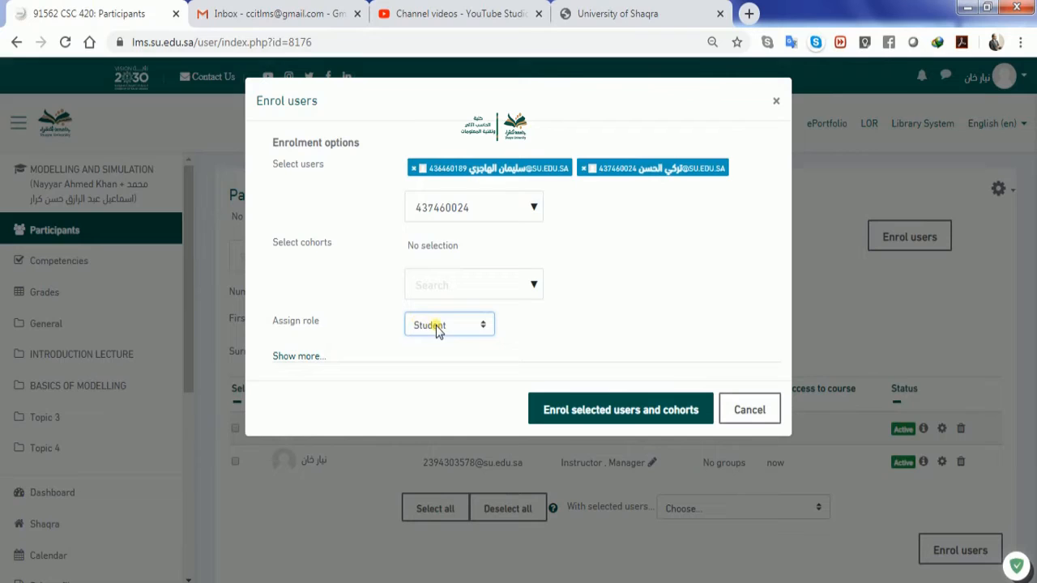
pyautogui.click(447, 324)
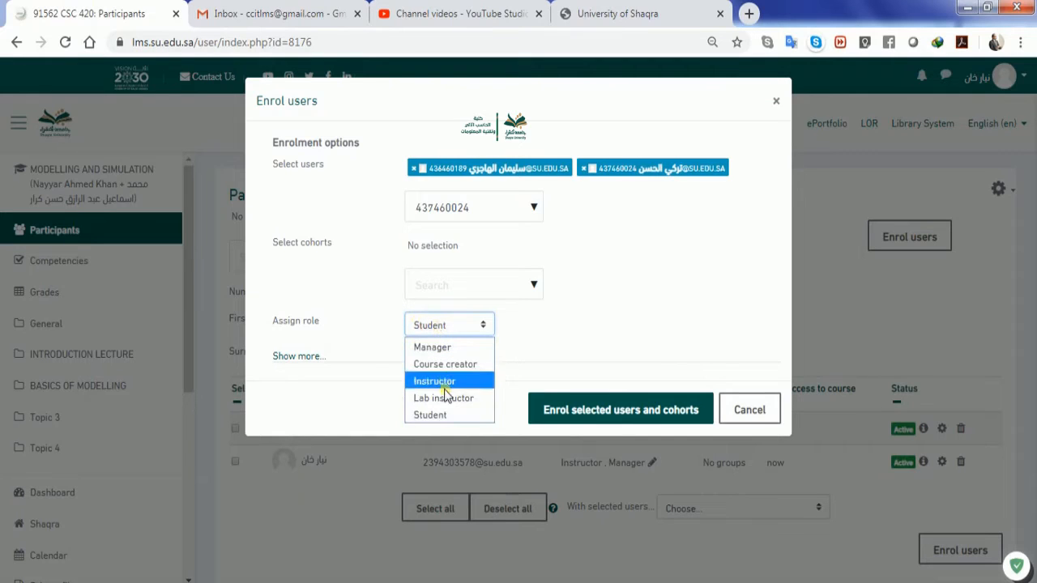
pyautogui.moveTo(430, 346)
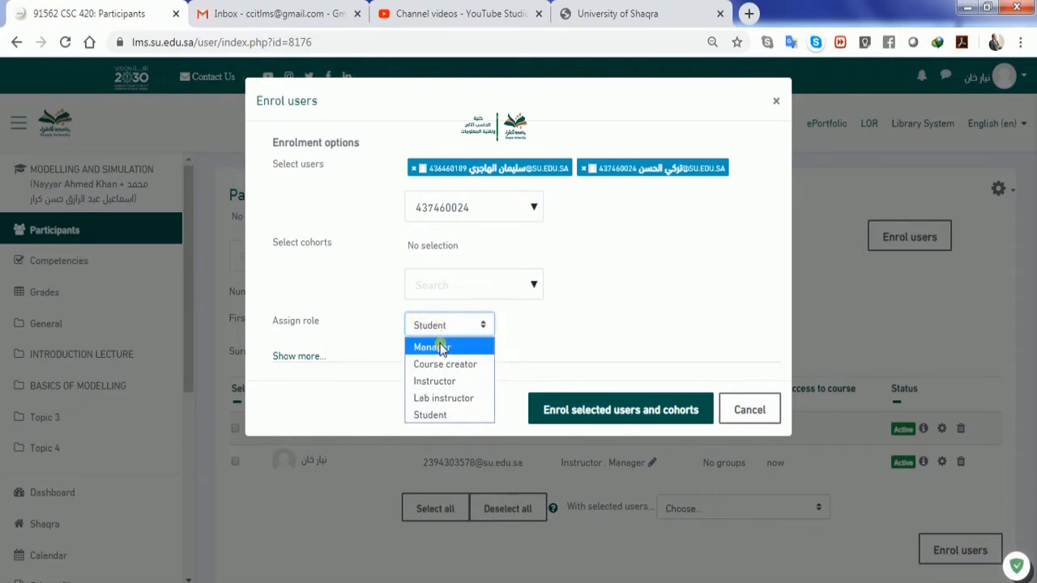
pyautogui.moveTo(434, 381)
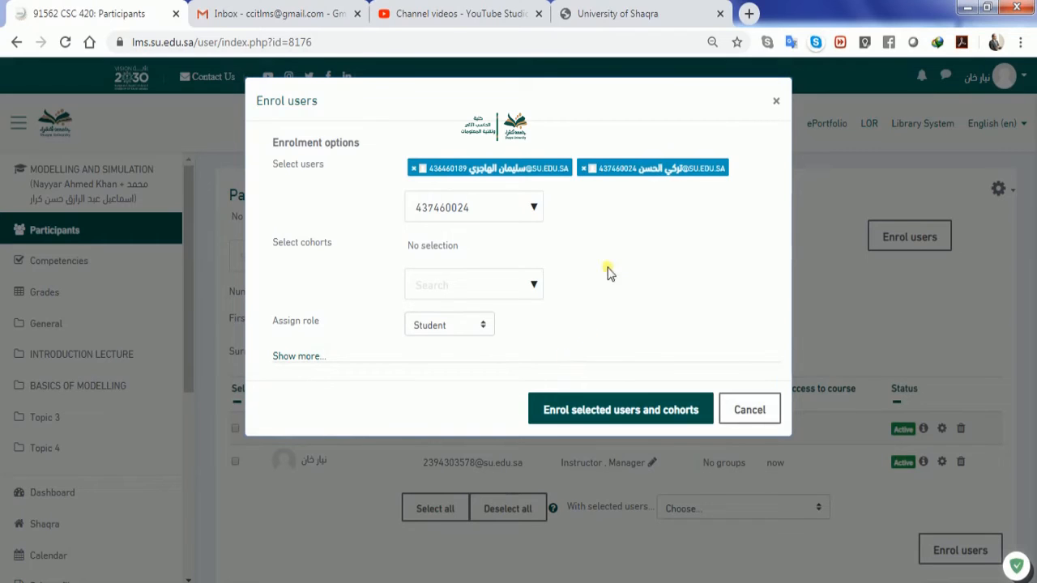
pyautogui.moveTo(526, 363)
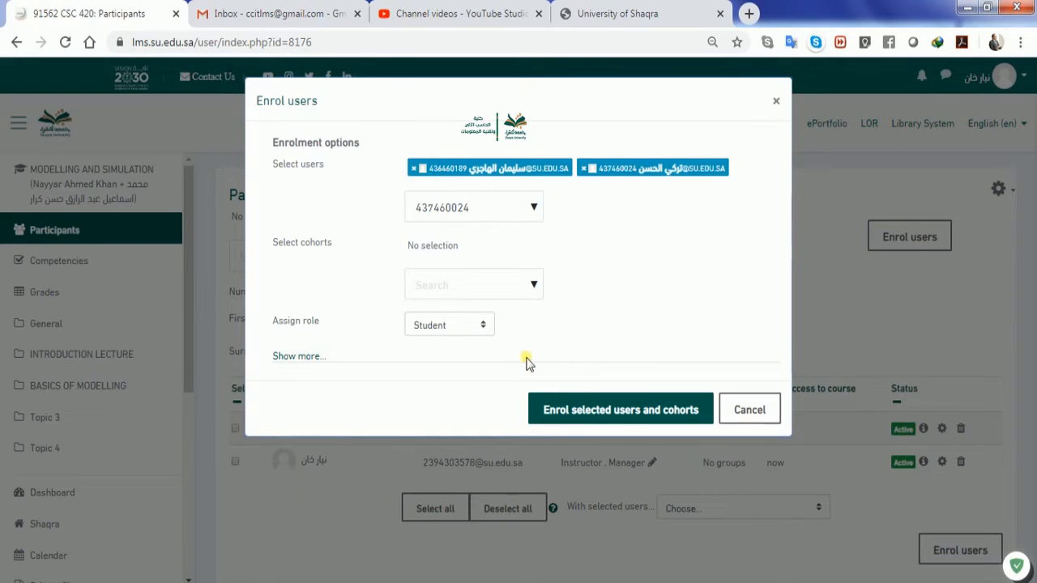
pyautogui.moveTo(570, 419)
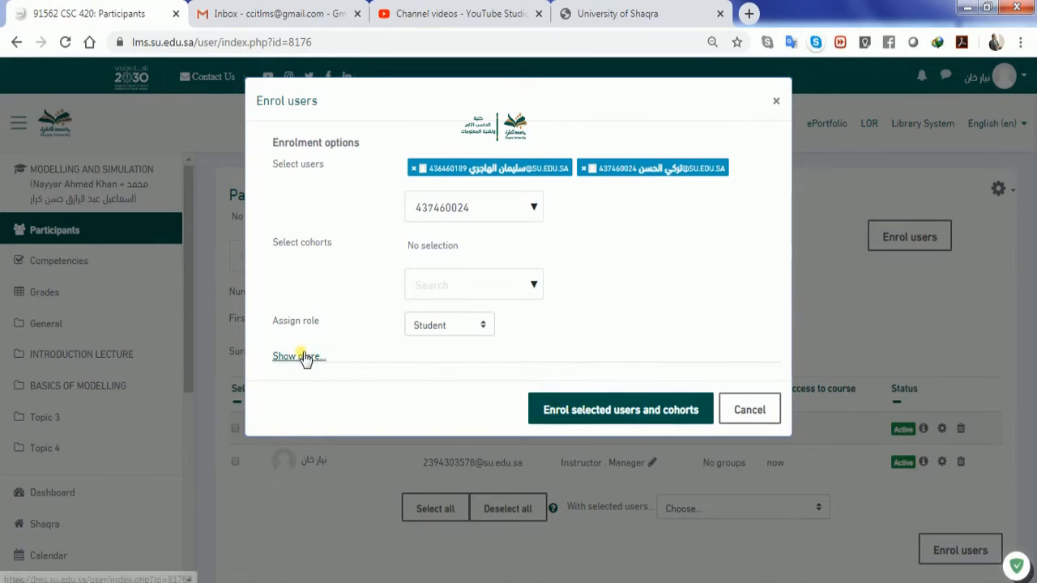
pyautogui.click(298, 357)
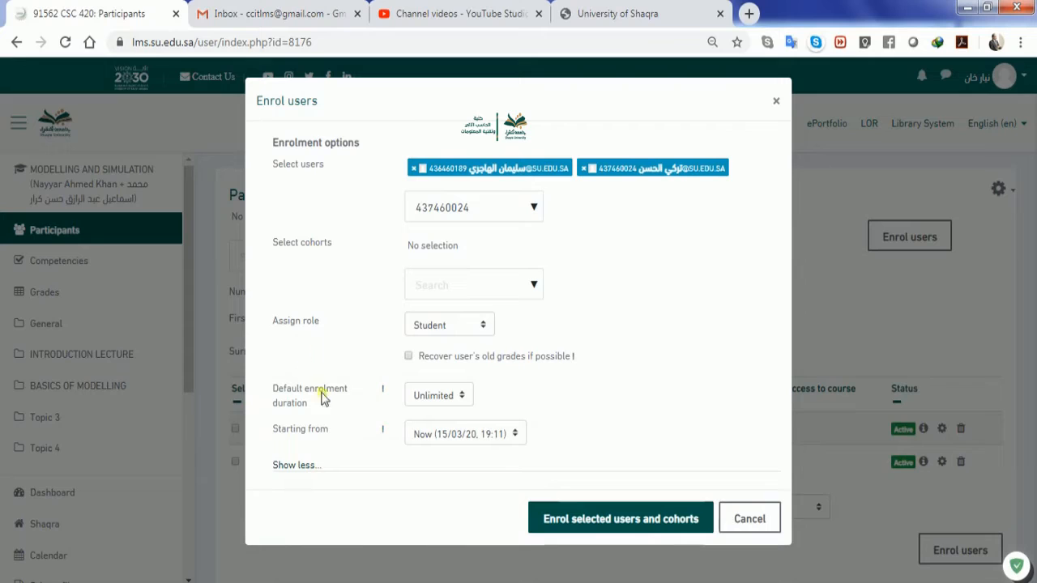
pyautogui.moveTo(398, 450)
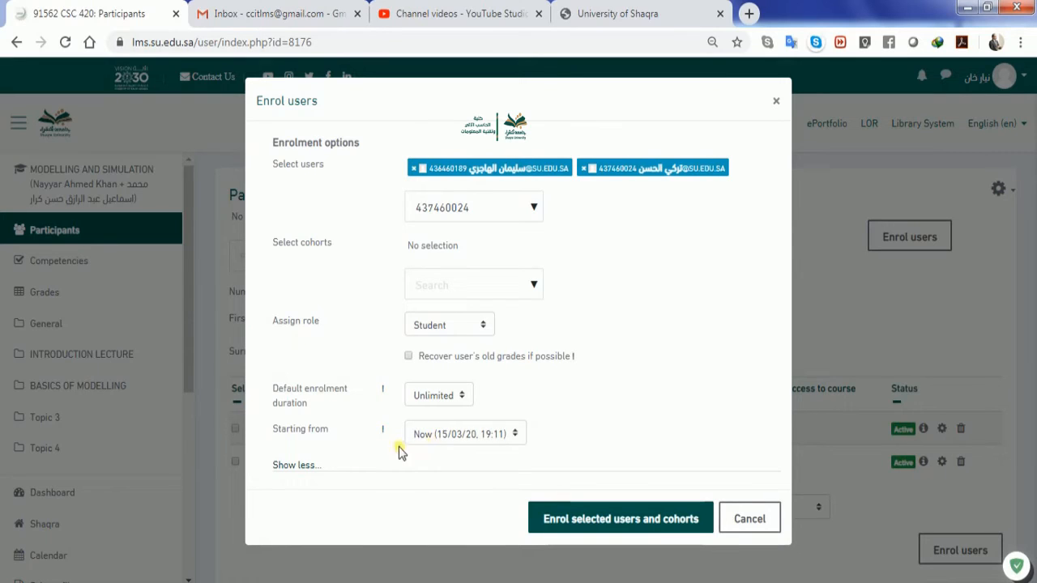
pyautogui.moveTo(445, 395)
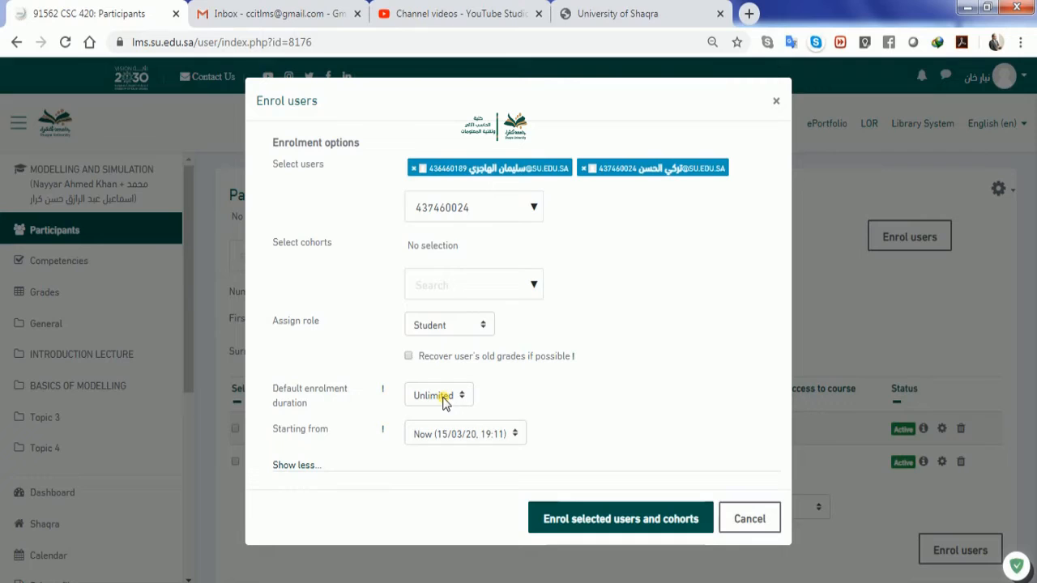
pyautogui.click(439, 395)
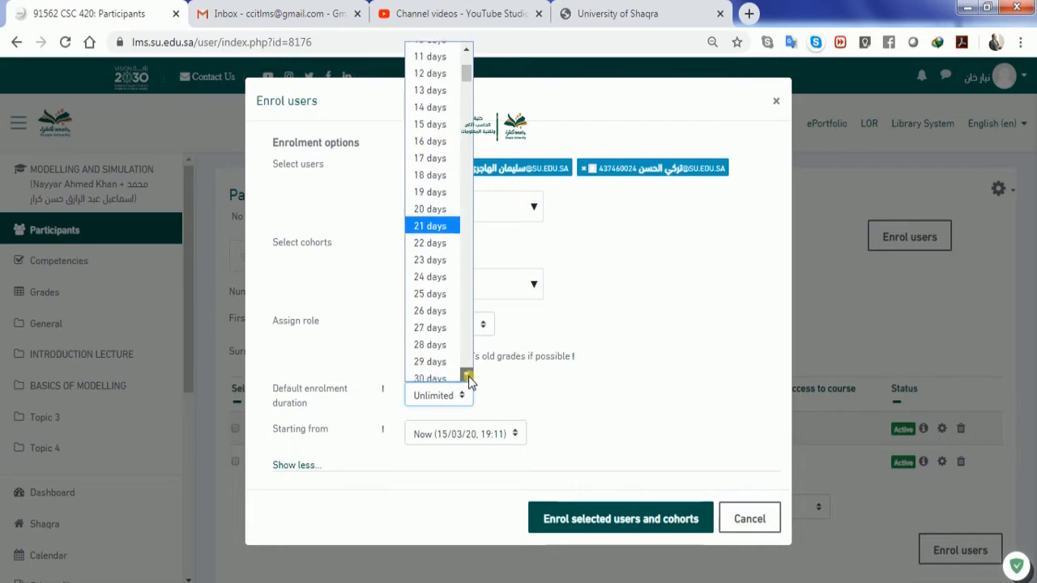
pyautogui.scroll(-3)
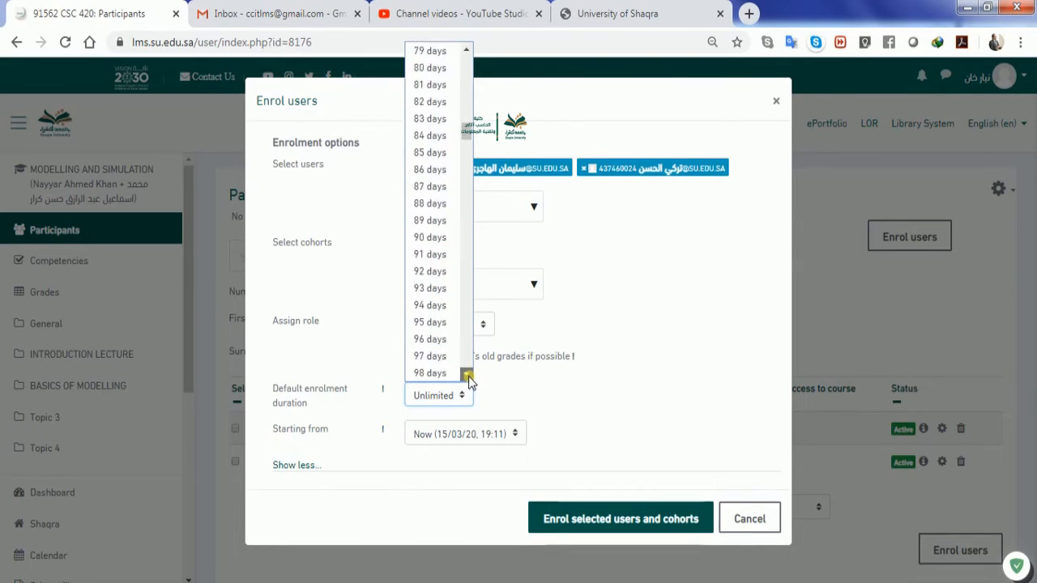
pyautogui.scroll(-3)
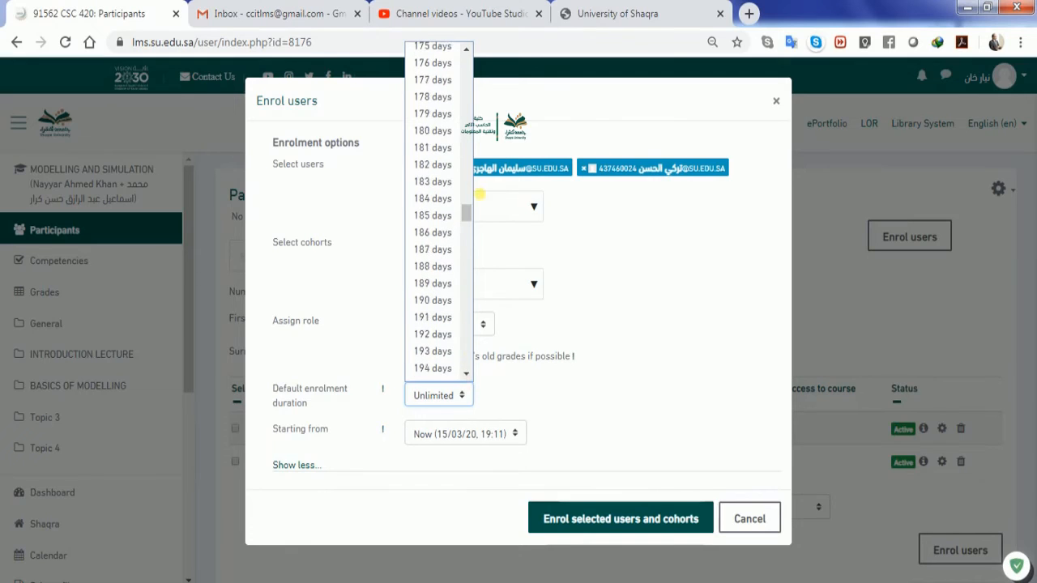
pyautogui.click(431, 130)
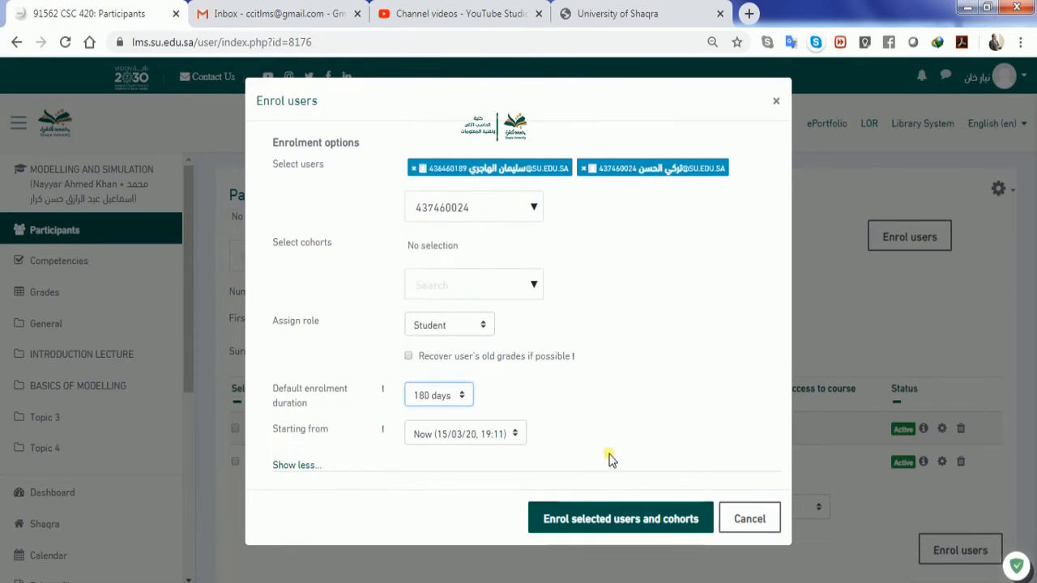
pyautogui.moveTo(605, 415)
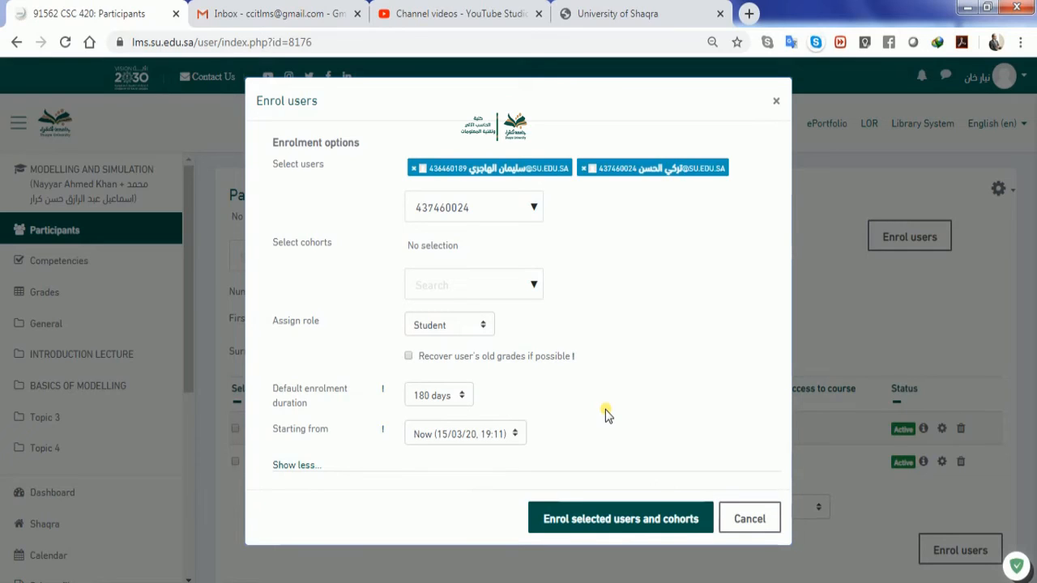
pyautogui.click(434, 395)
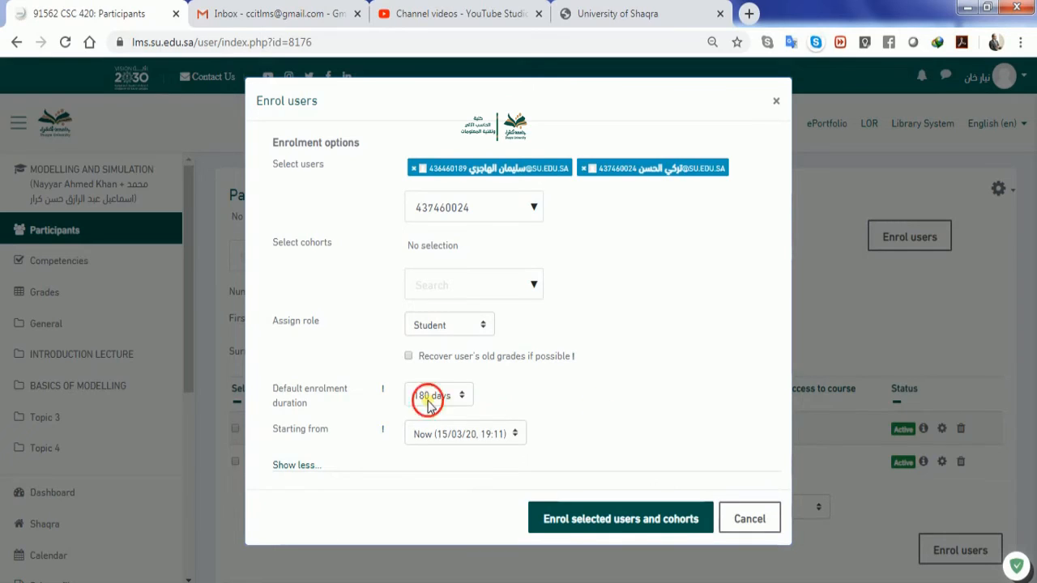
pyautogui.click(439, 396)
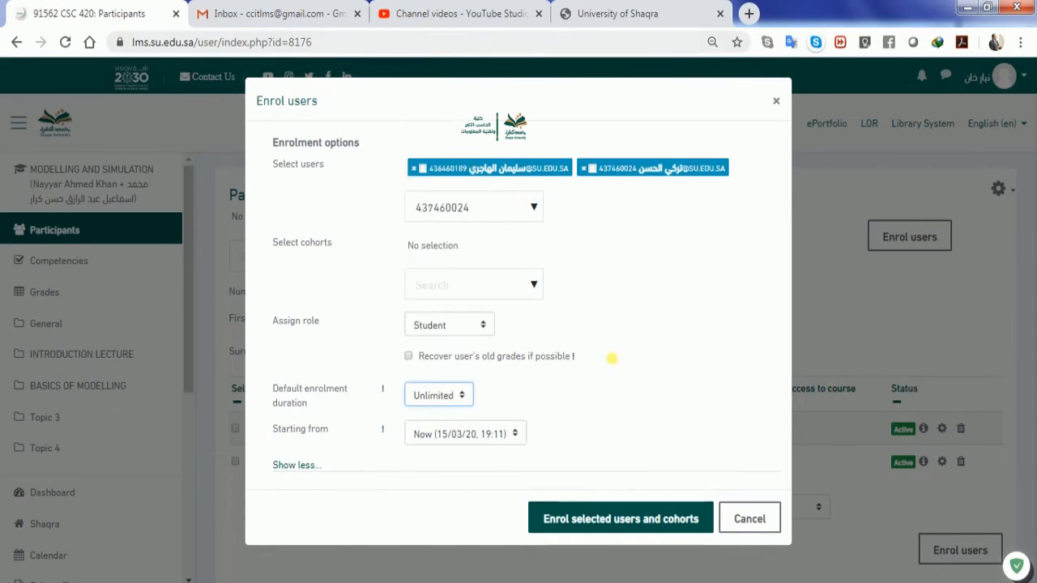
pyautogui.click(297, 465)
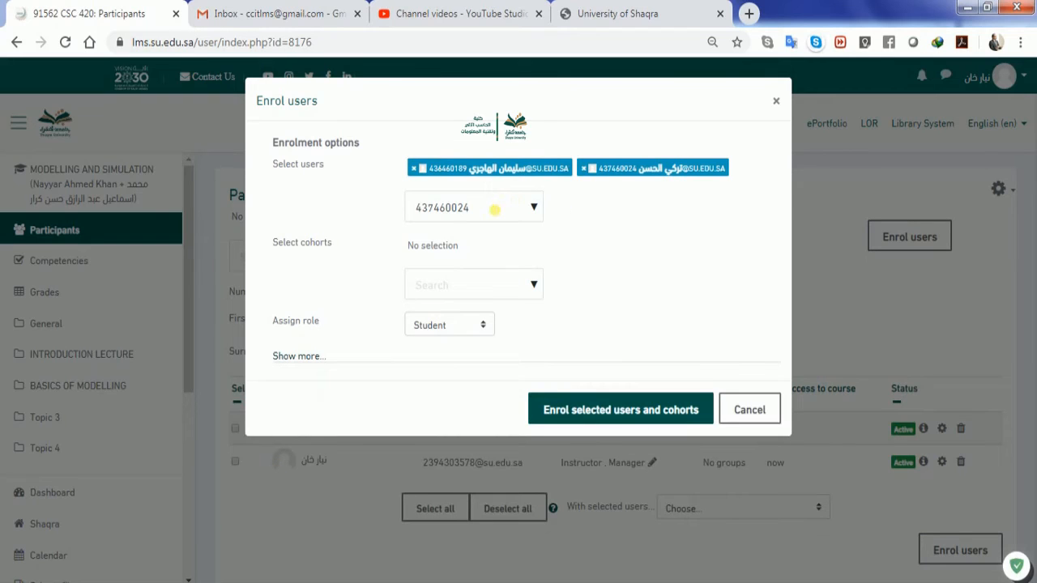
pyautogui.moveTo(473, 209)
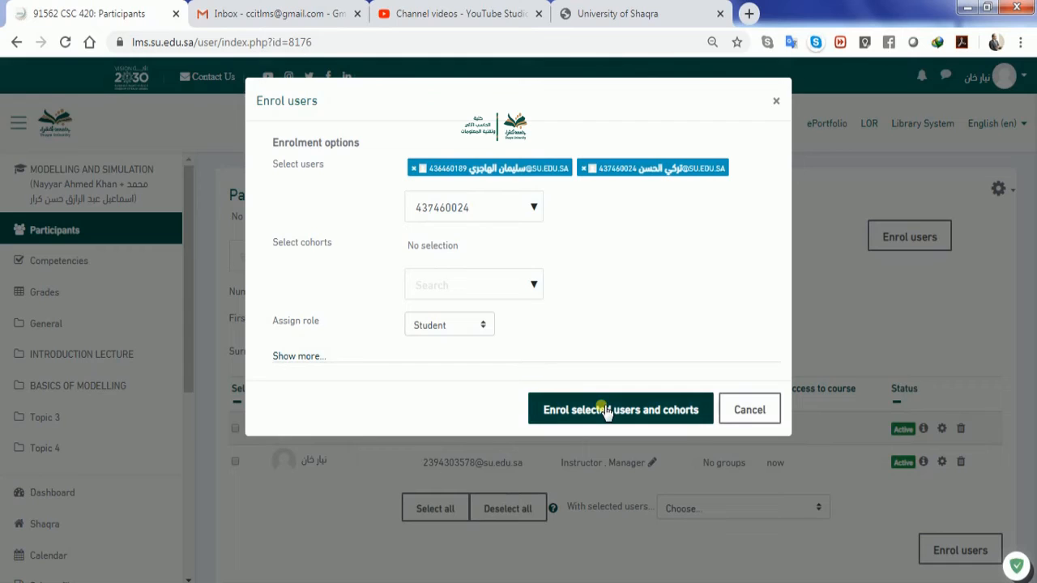
# - Enrol the two selected users so the participants table lists four people
pyautogui.click(620, 408)
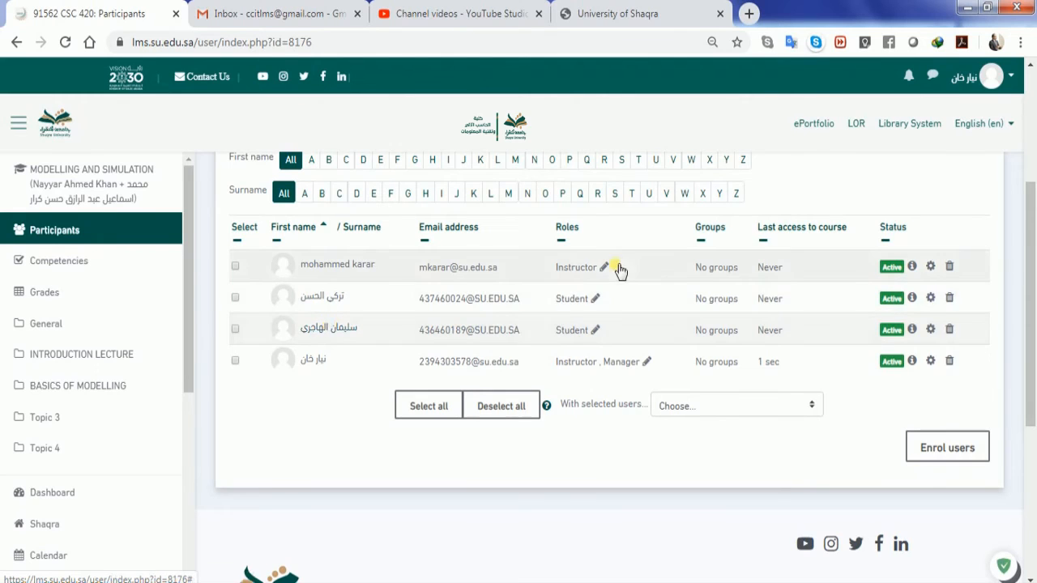
pyautogui.moveTo(594, 366)
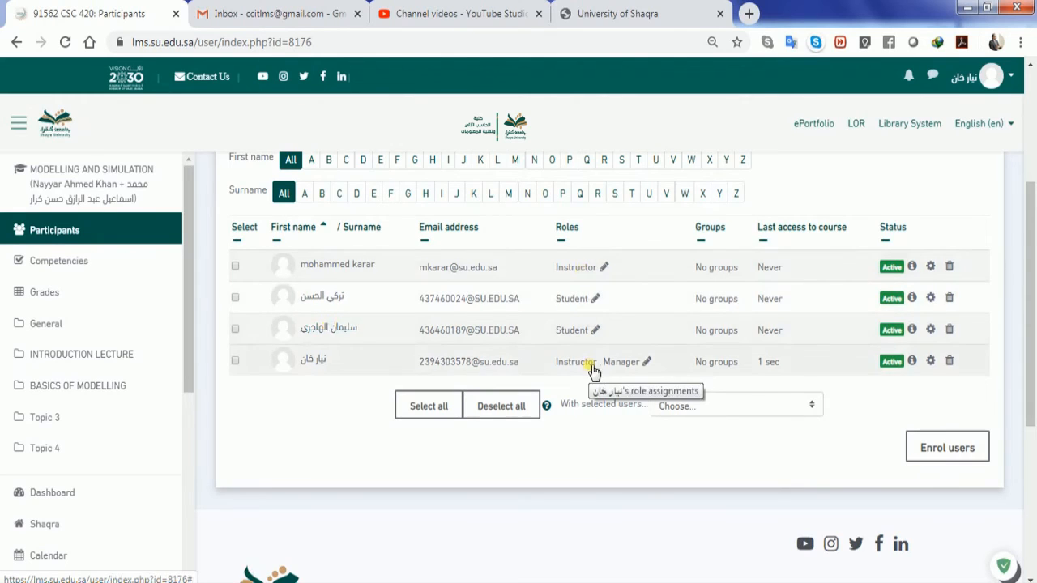
pyautogui.moveTo(556, 262)
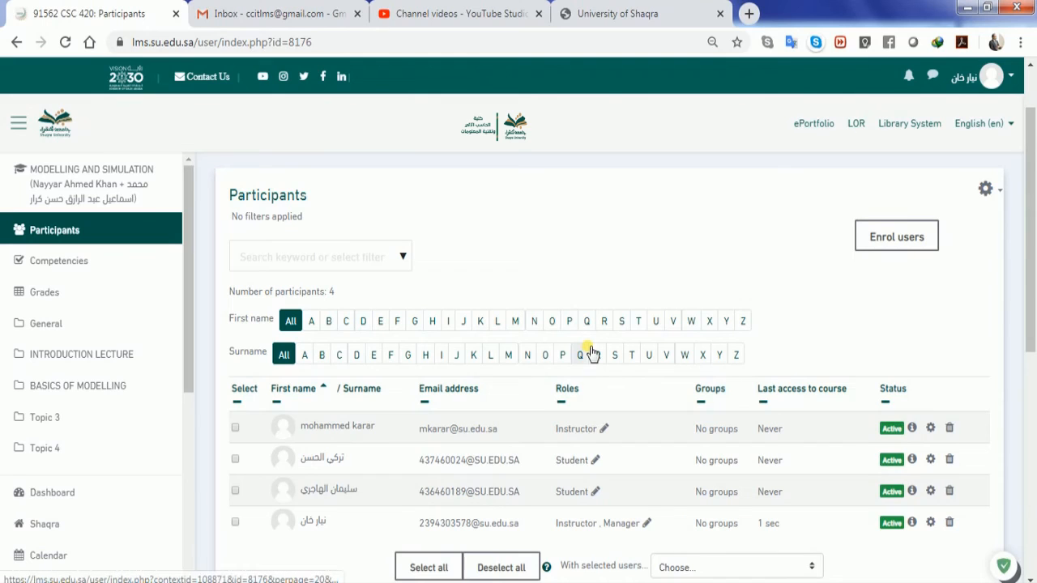
pyautogui.scroll(-3)
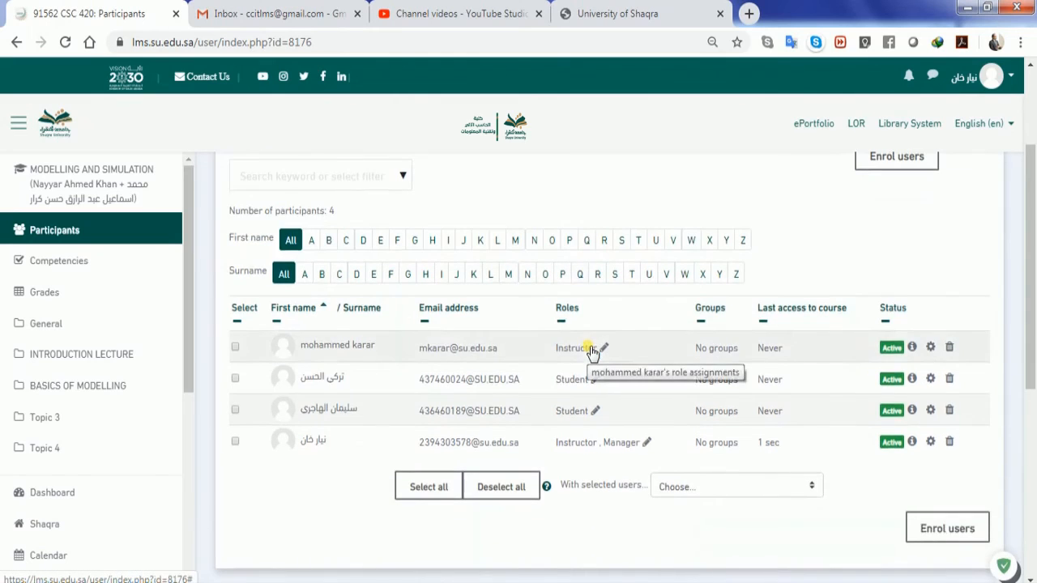
pyautogui.moveTo(414, 384)
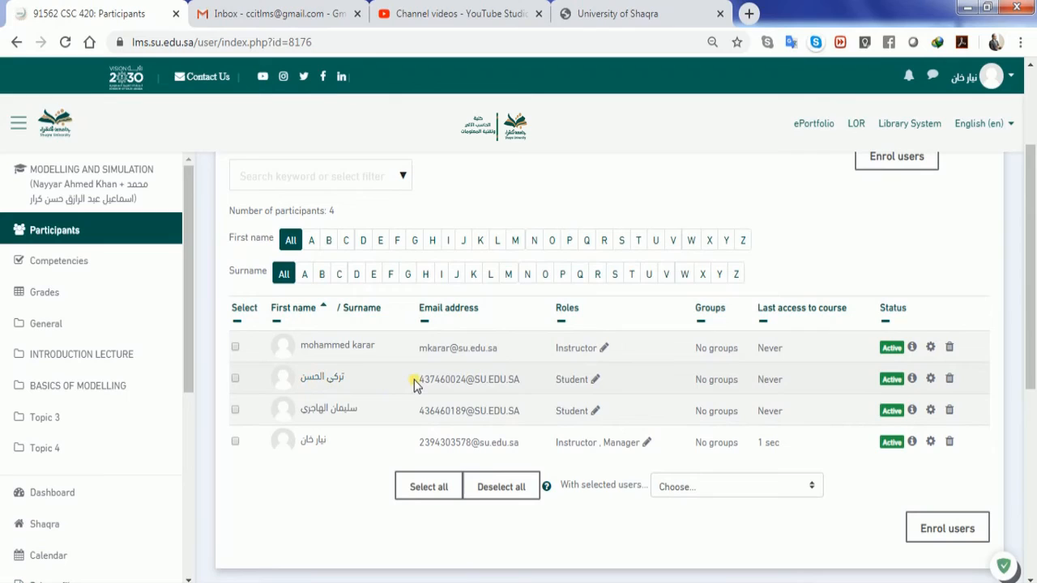
pyautogui.moveTo(468, 390)
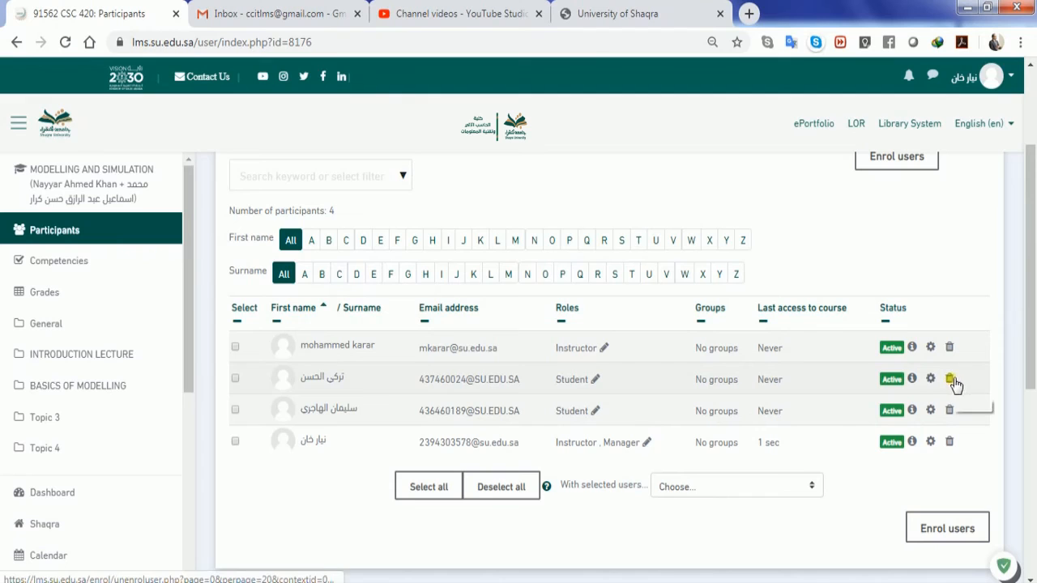
pyautogui.moveTo(949, 379)
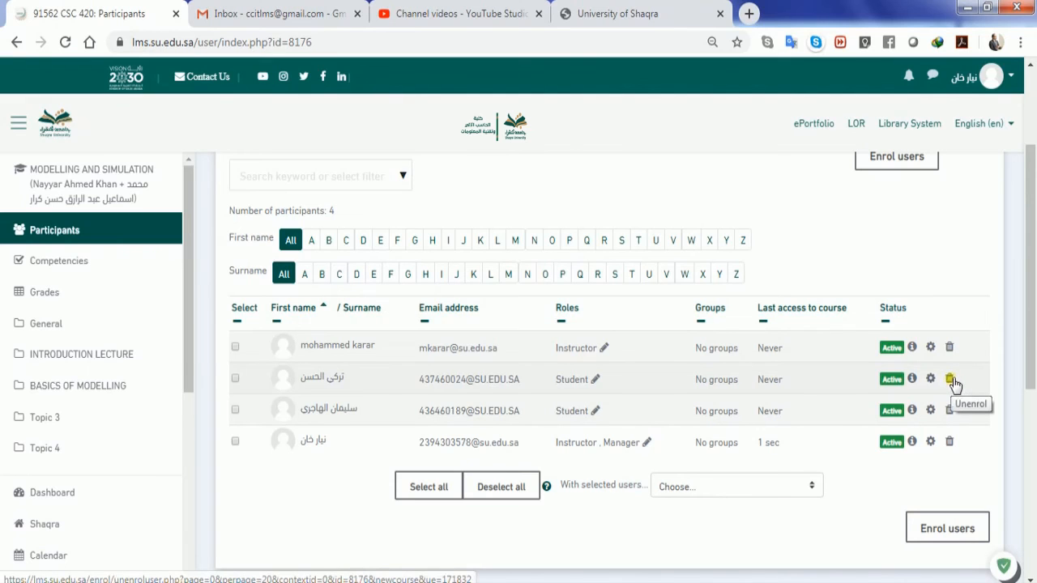
# - Unenrol the wrongly enrolled student, leaving three participants in the course
pyautogui.click(949, 379)
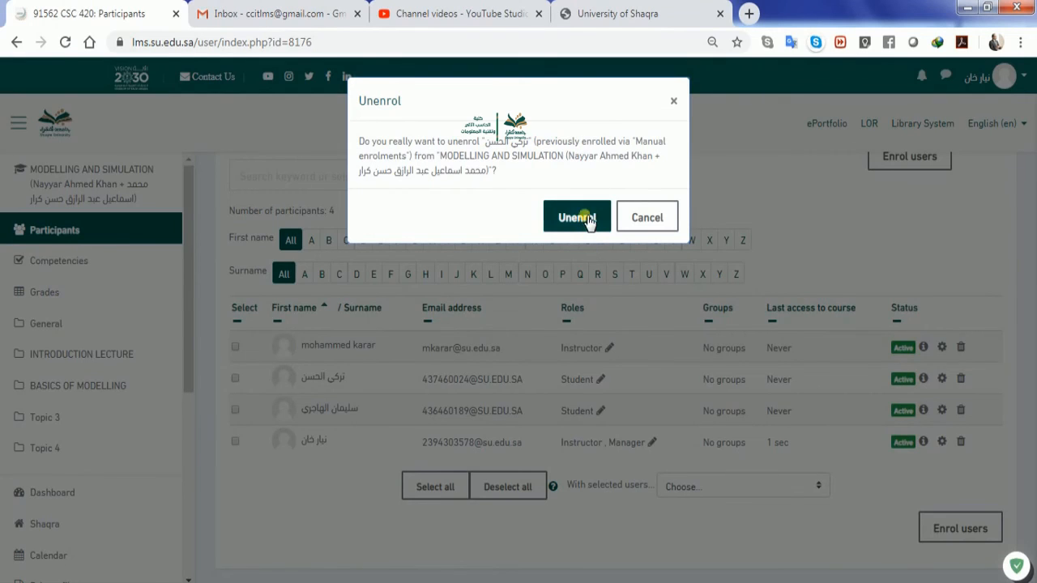
pyautogui.click(576, 217)
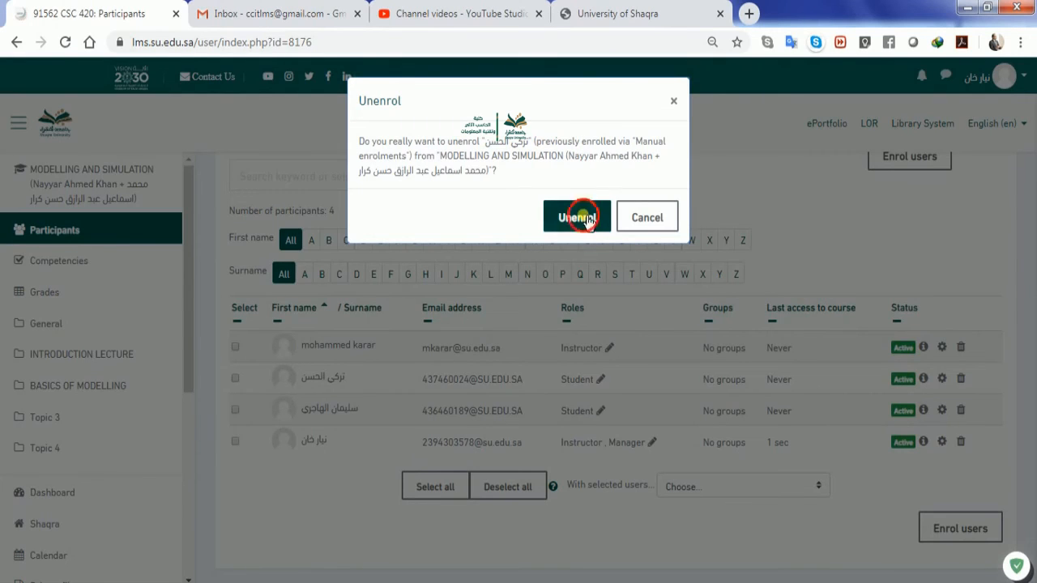
pyautogui.click(577, 217)
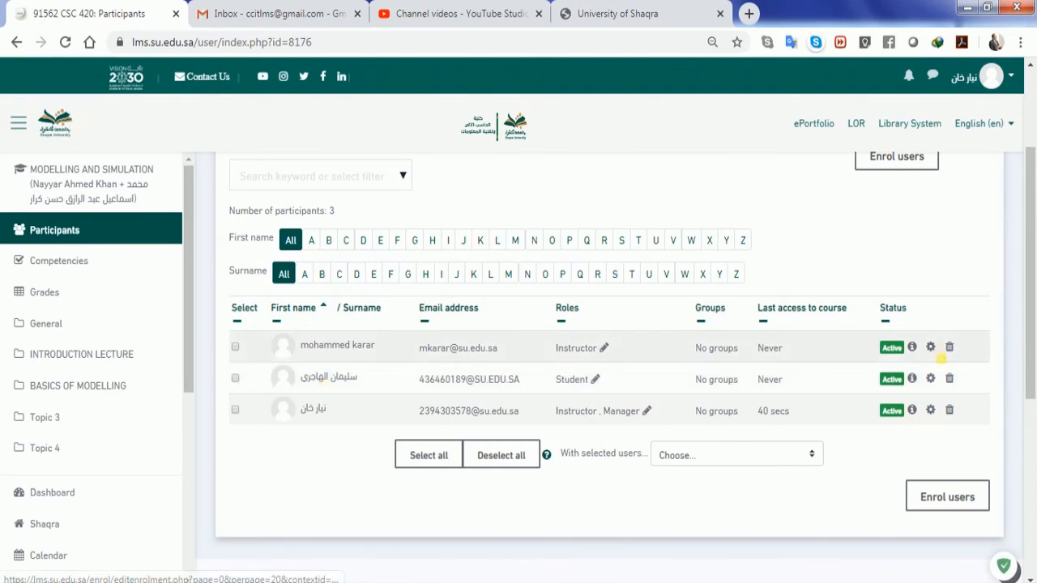
pyautogui.moveTo(949, 379)
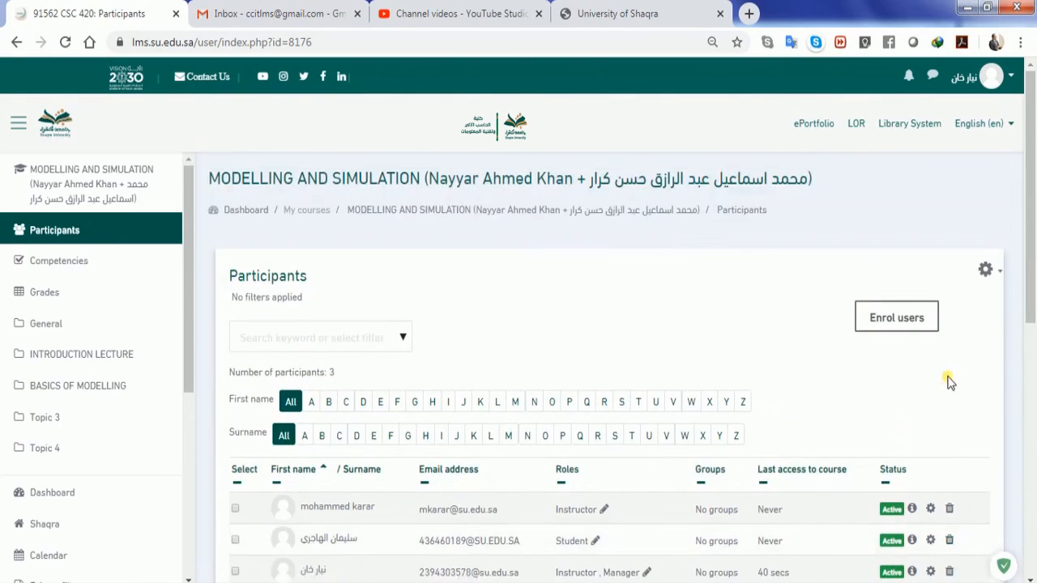
pyautogui.moveTo(225, 300)
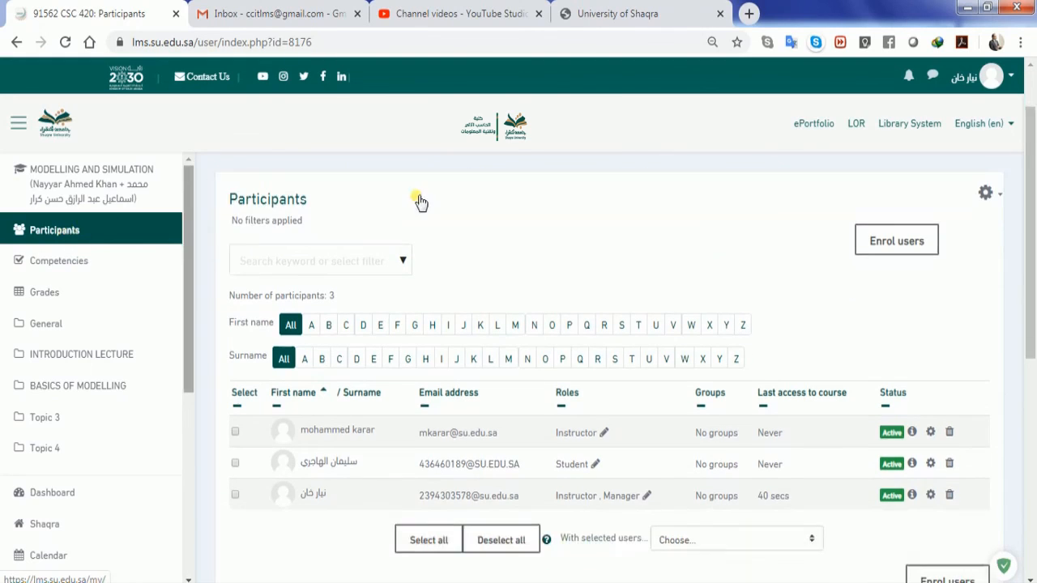
pyautogui.scroll(-3)
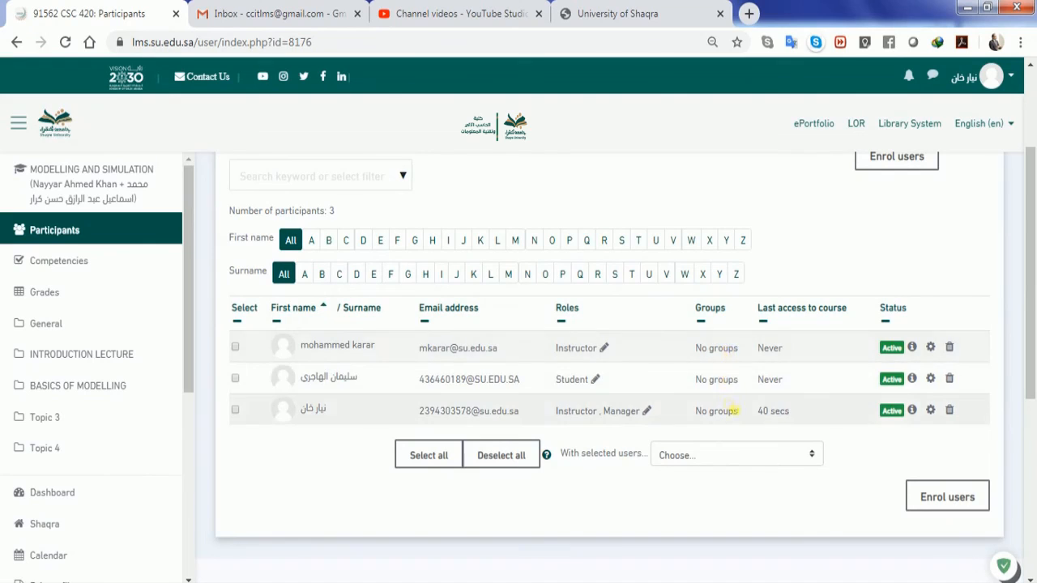